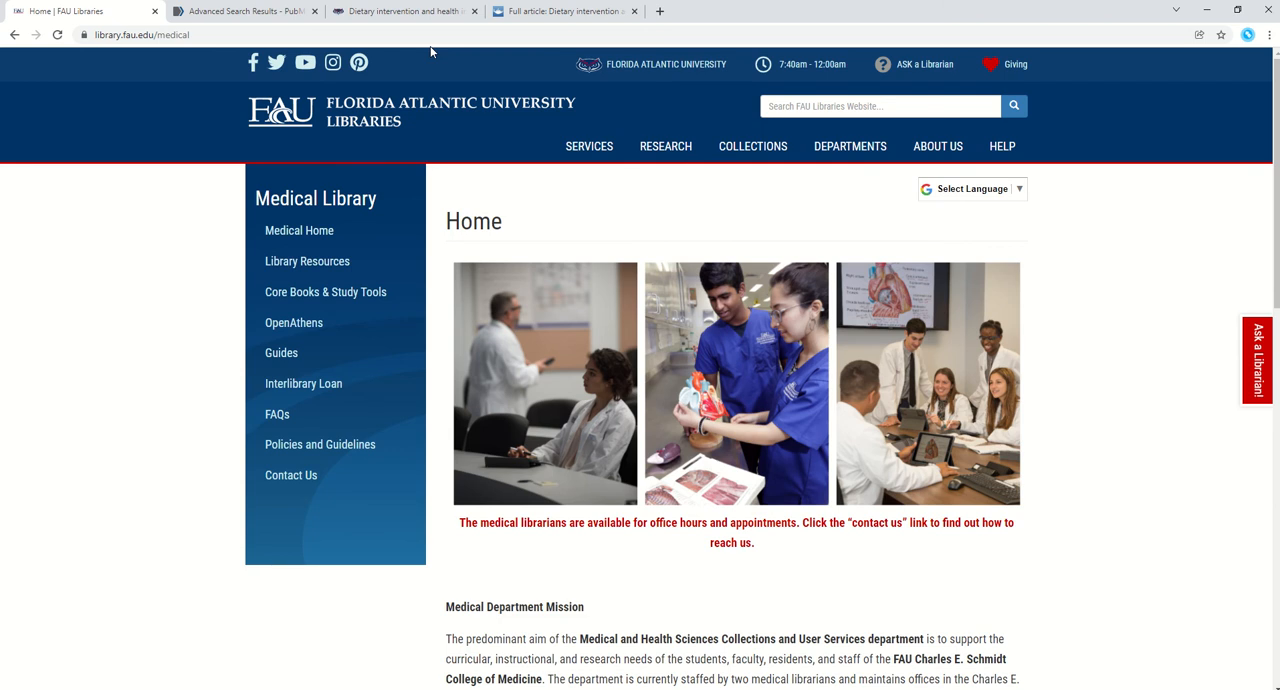
Step: Filter the Medical Library Resources list by the keyword 'pubmed' to reach PubMed
left_click(307, 261)
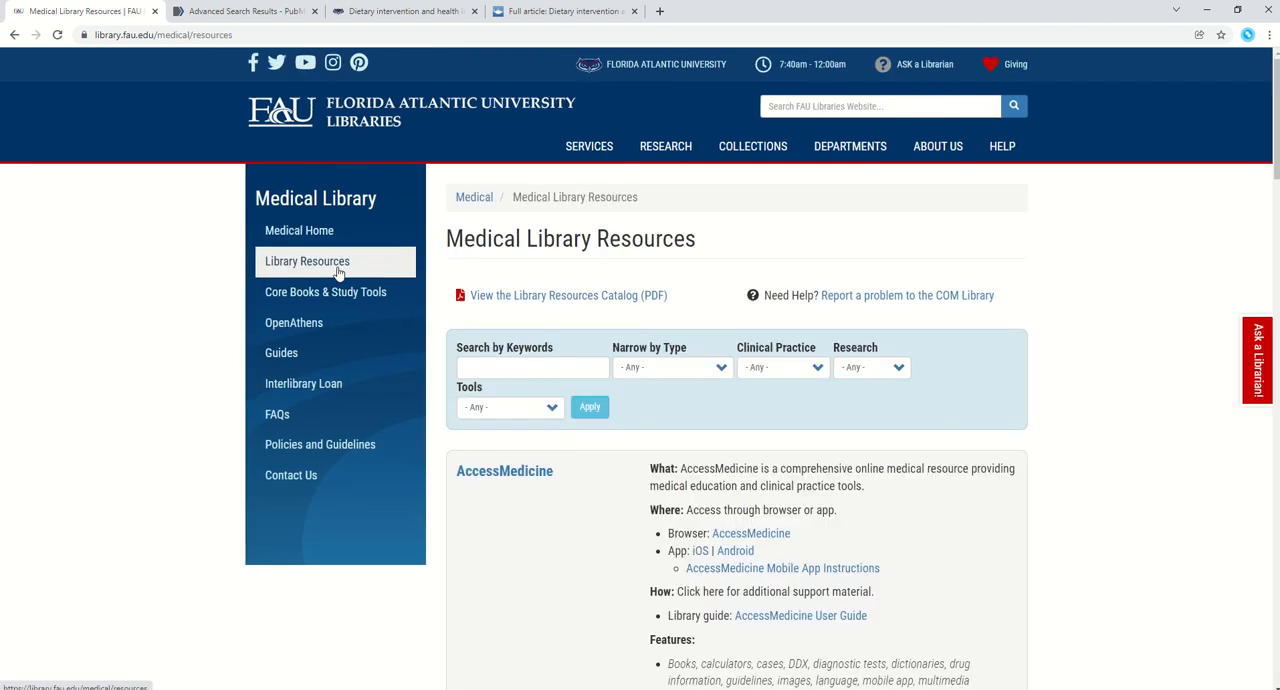
left_click(532, 391)
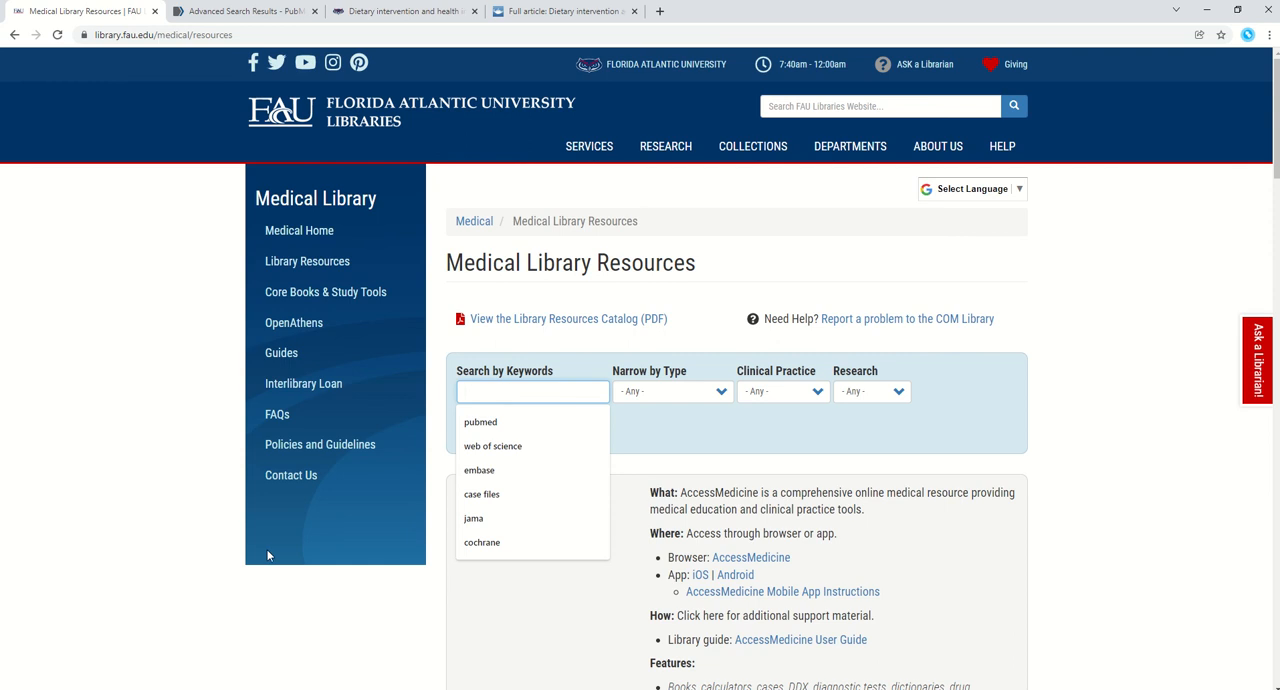
left_click(480, 421)
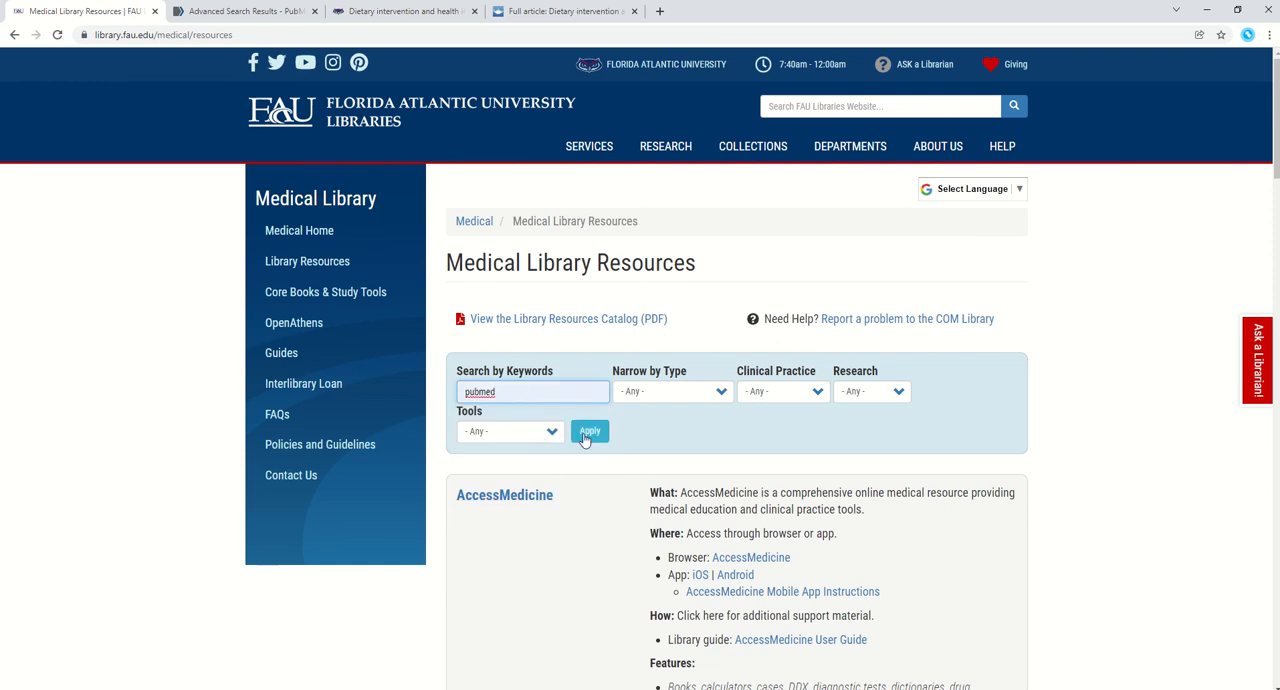
left_click(590, 431)
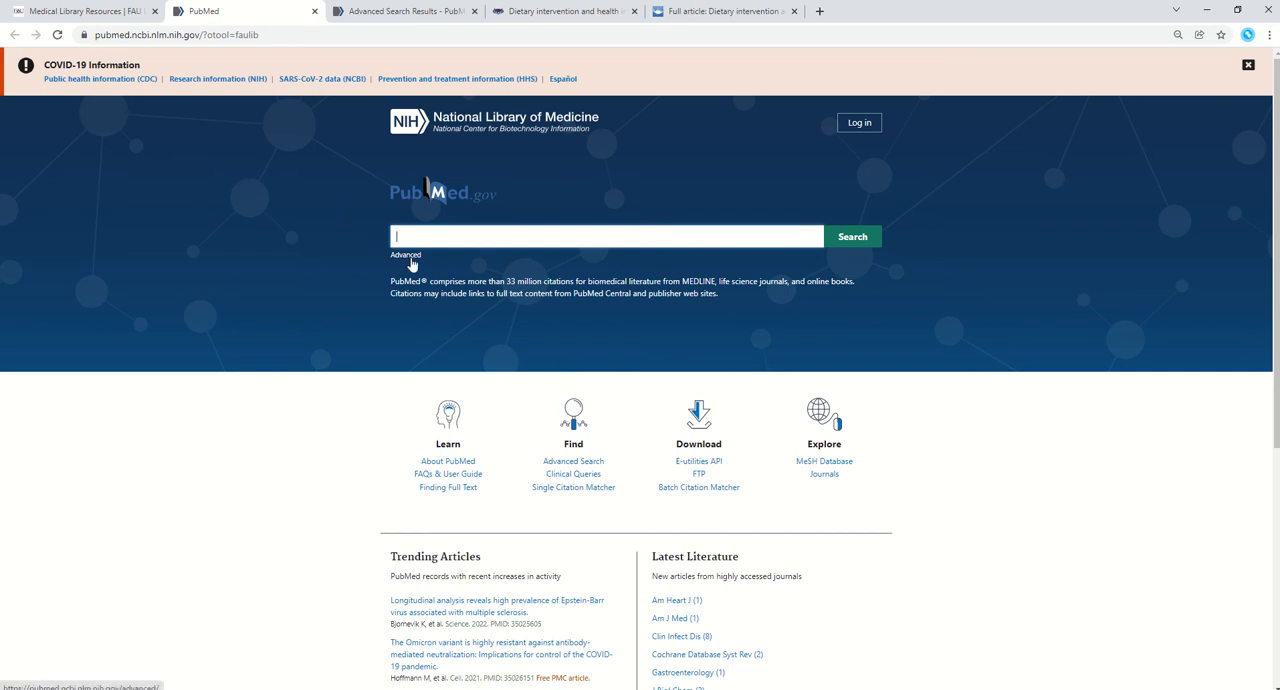
Step: Go from the PubMed home page to the Advanced Search Builder
left_click(405, 255)
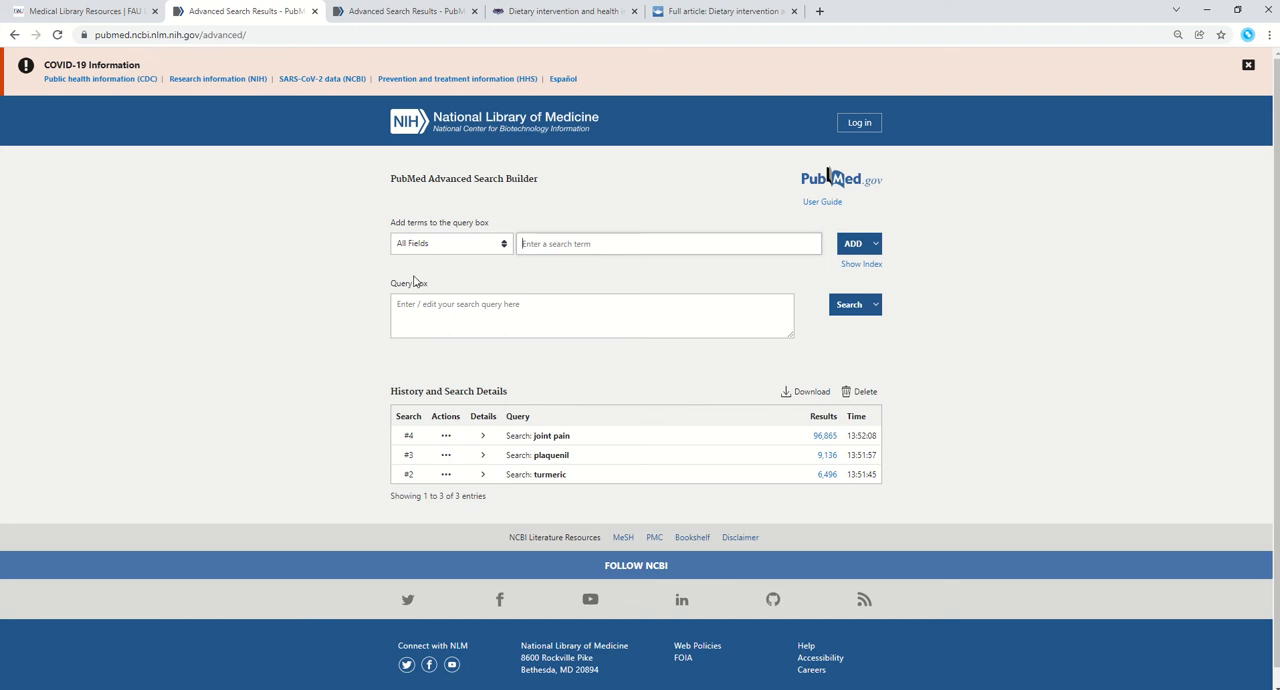
mouse_move(1204, 292)
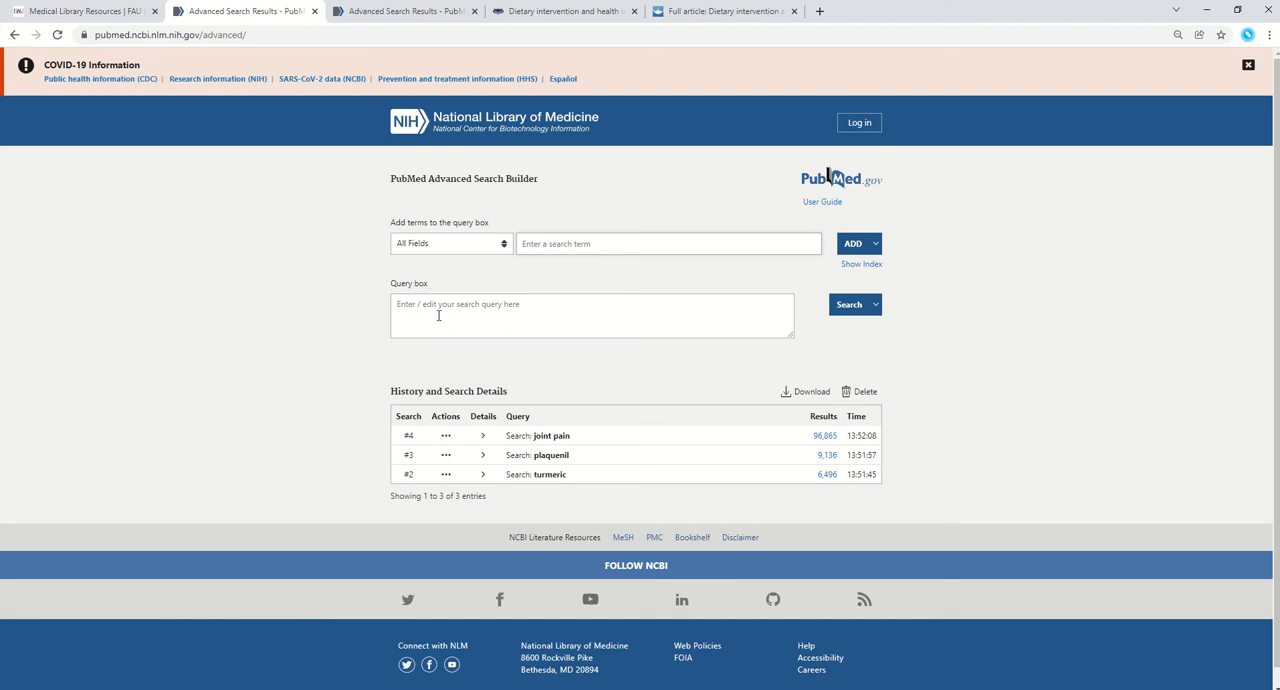
Step: Add 'systemic lupus erythematosus' to the search history as #5 without running it
type("systemic lupus erythematosus")
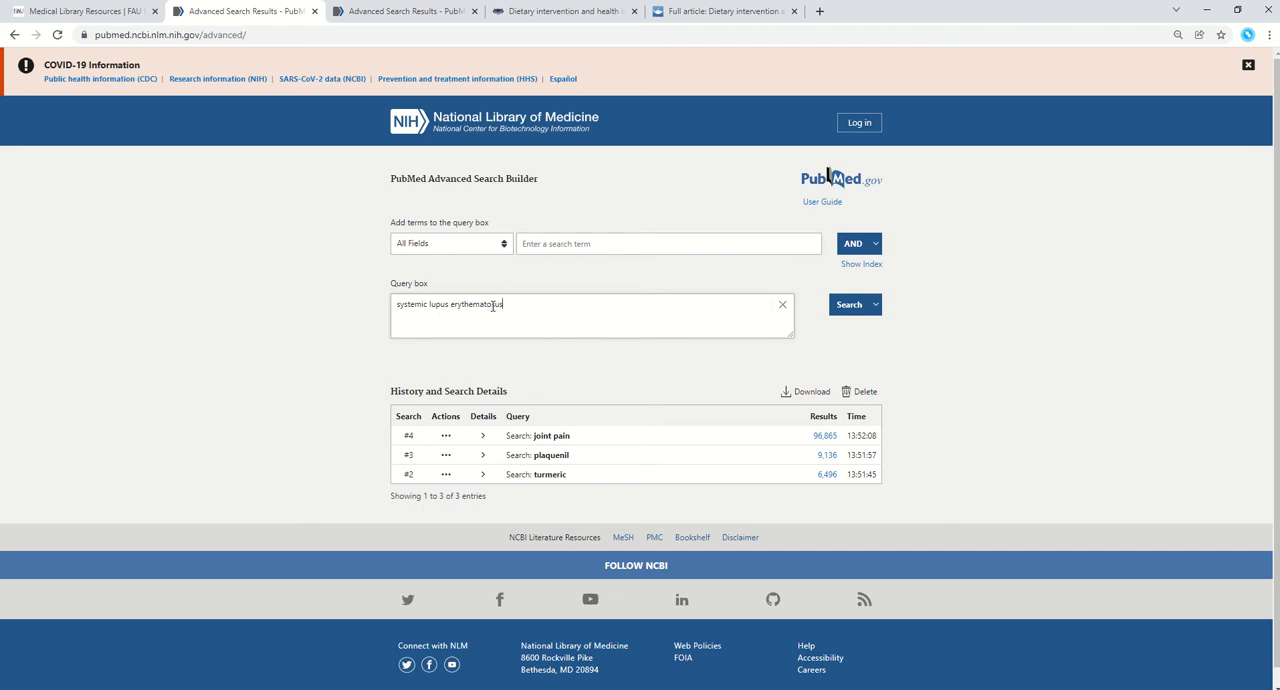
left_click(874, 304)
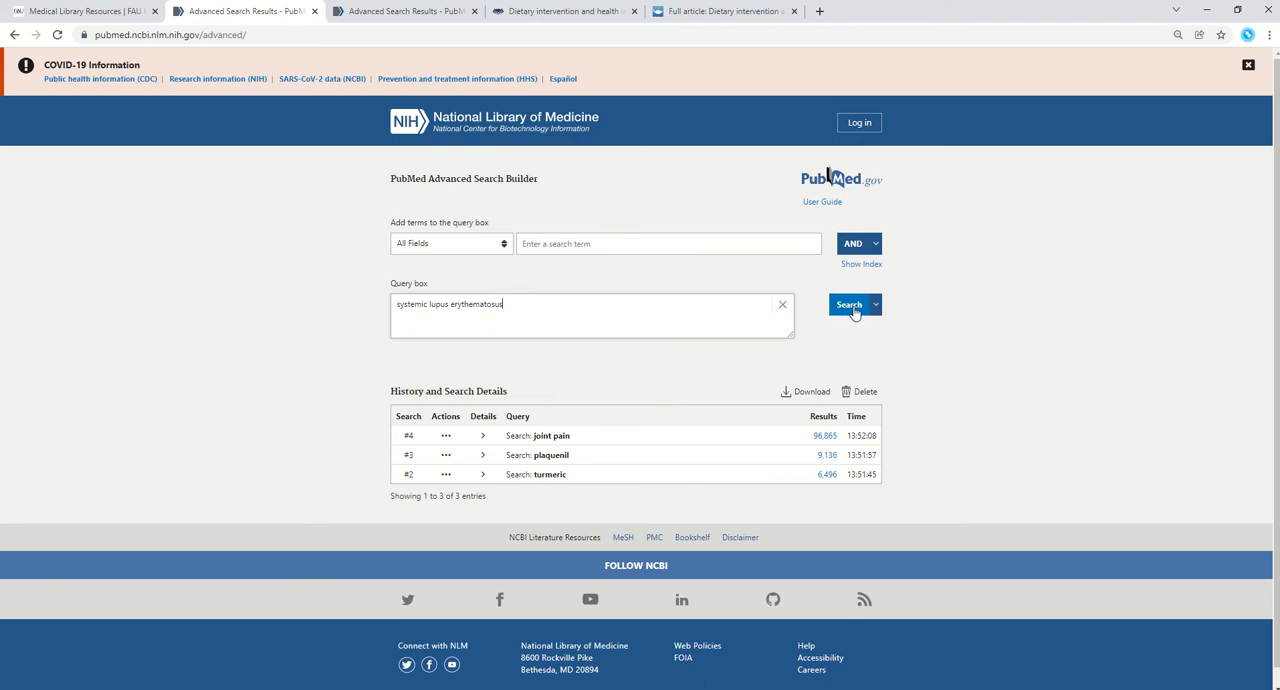
left_click(874, 304)
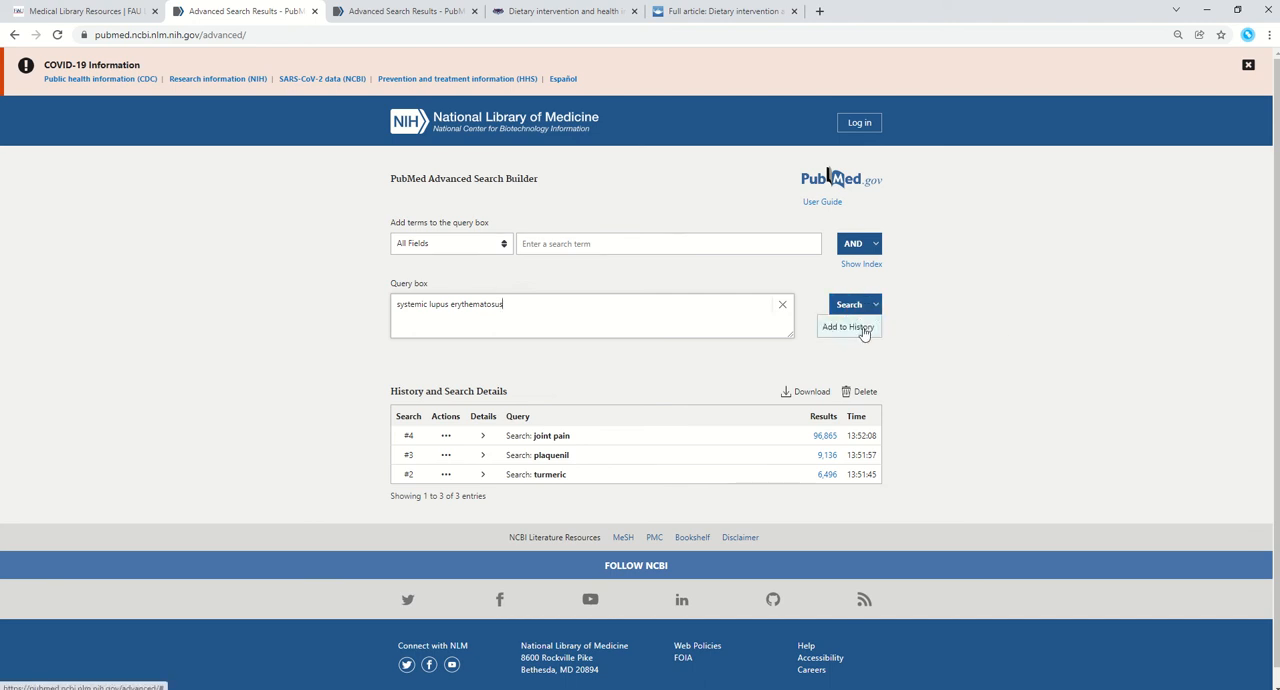
left_click(847, 327)
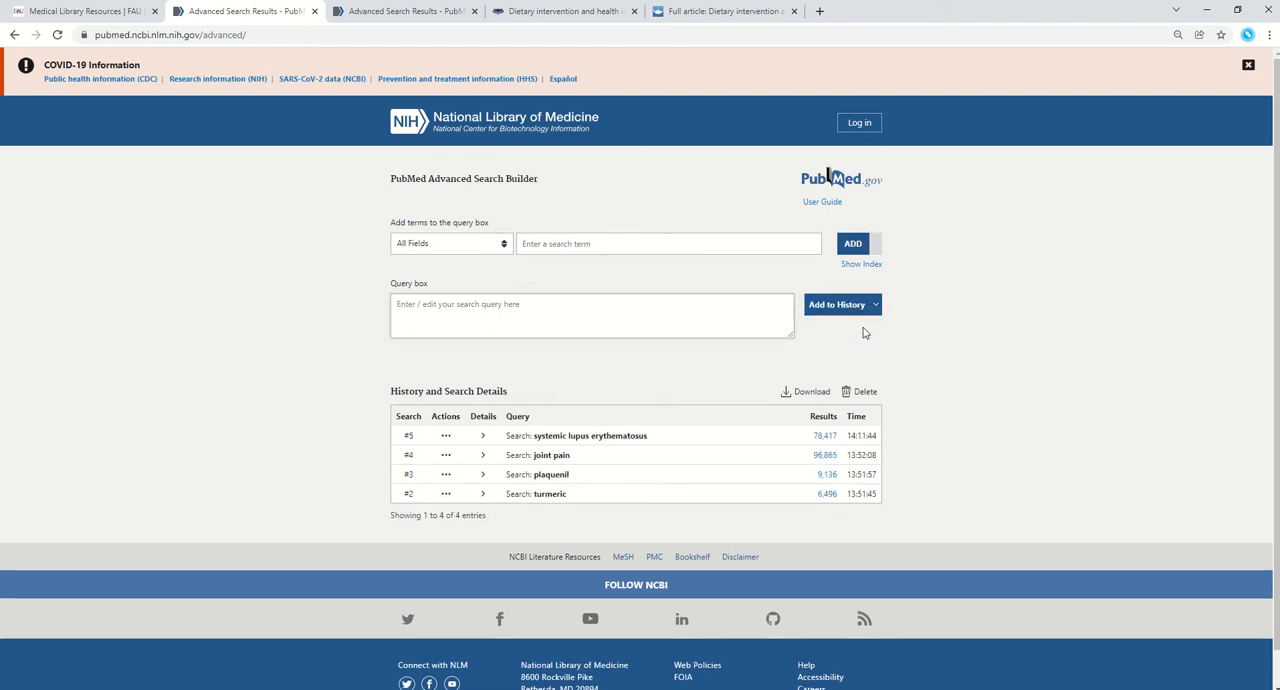
mouse_move(667, 371)
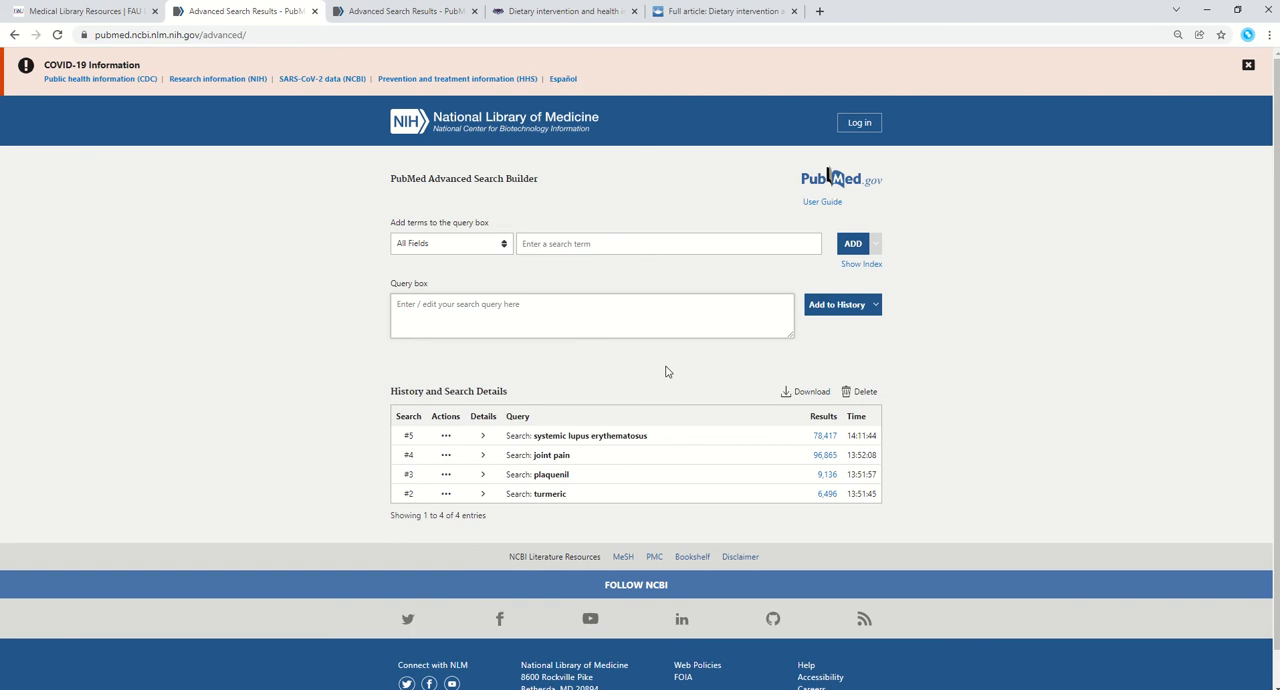
mouse_move(595, 357)
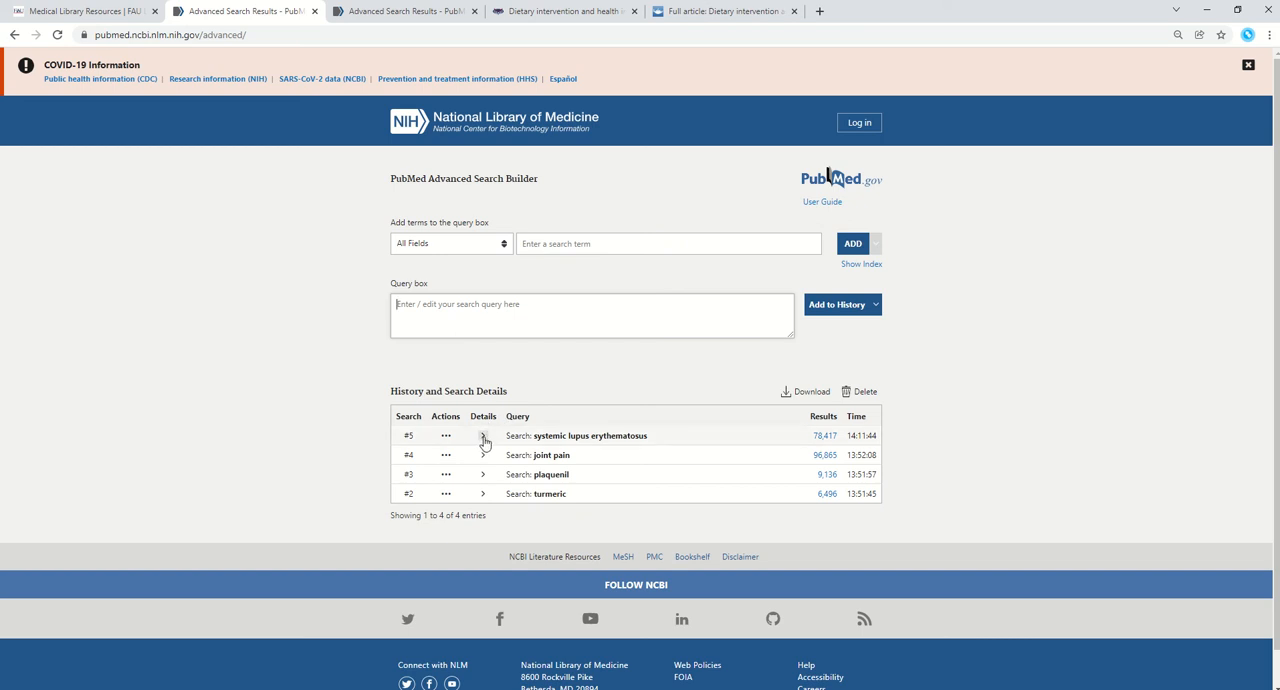
left_click(483, 435)
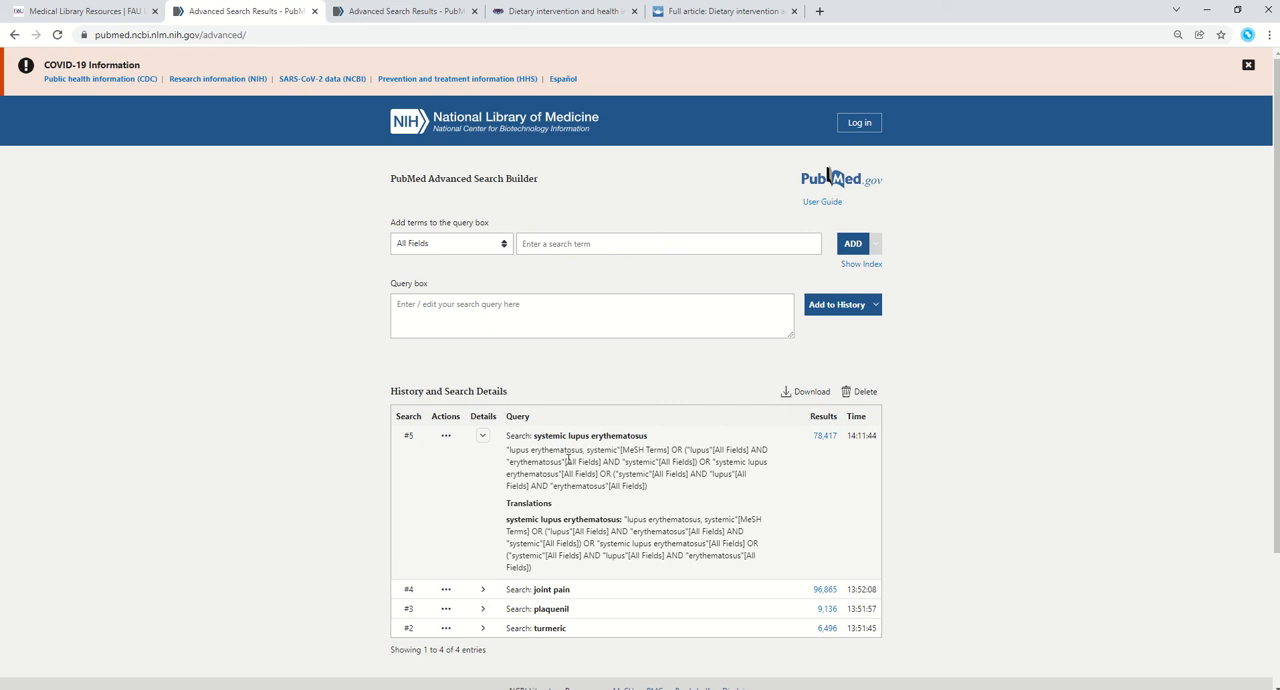
mouse_move(587, 497)
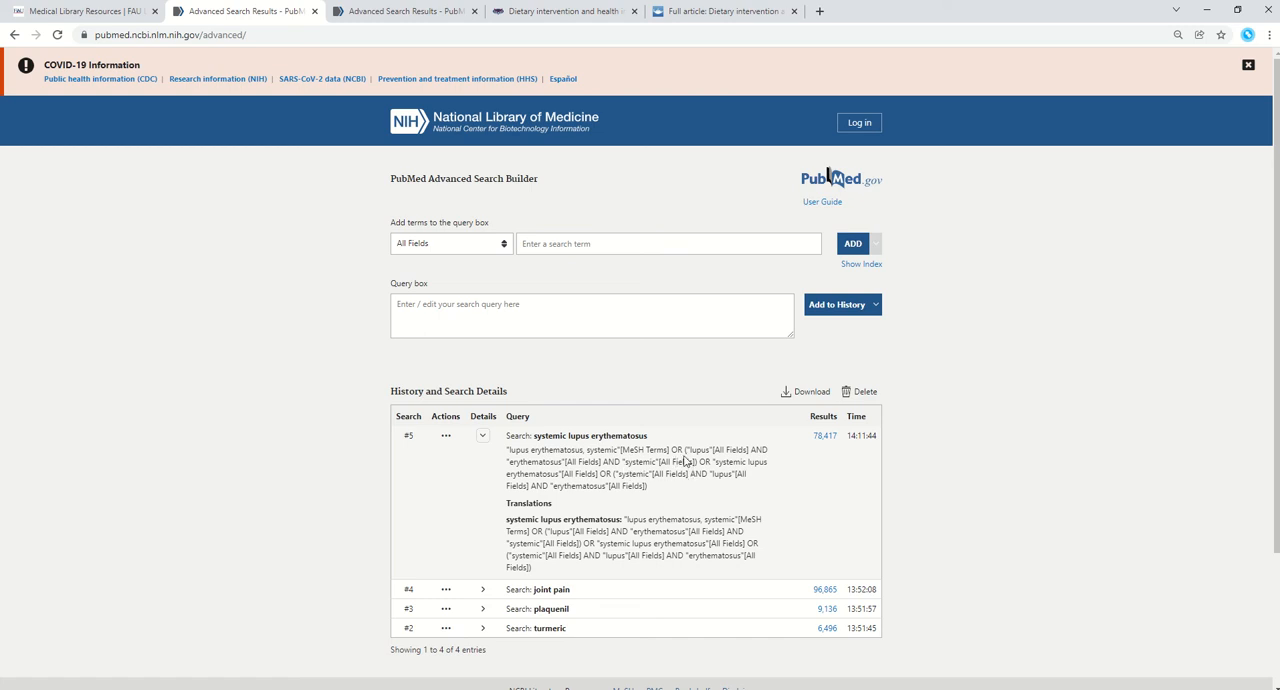
mouse_move(680, 459)
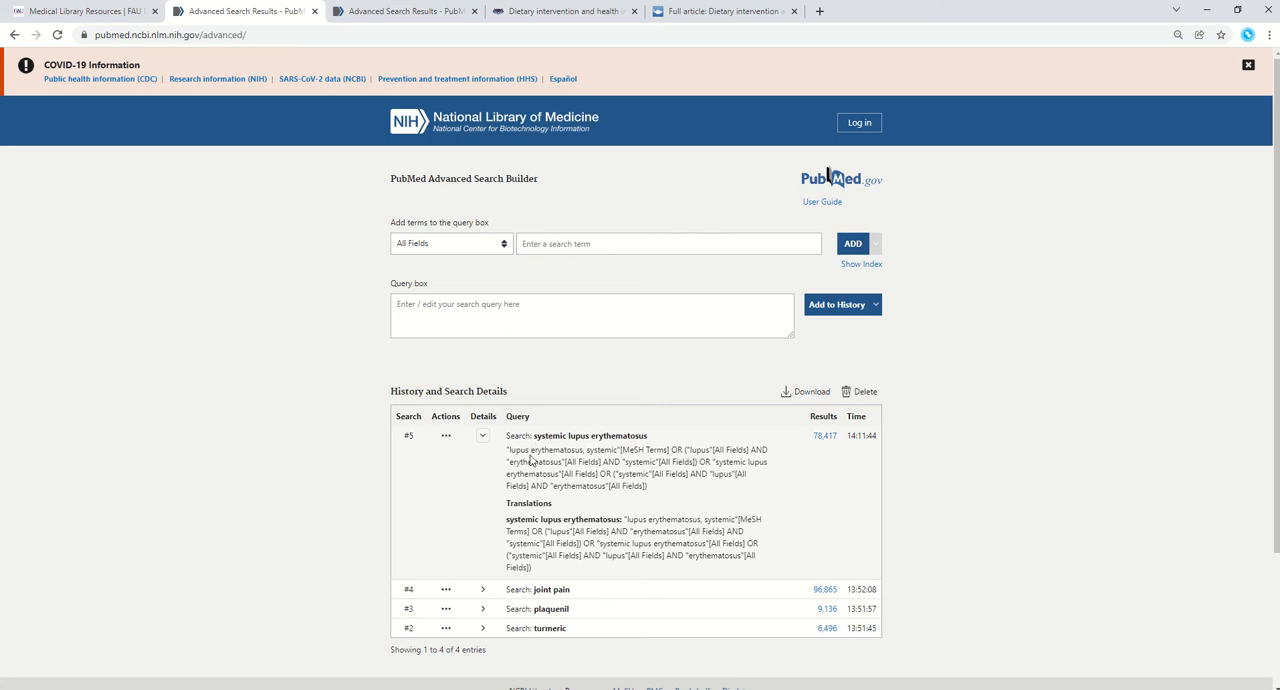
mouse_move(687, 441)
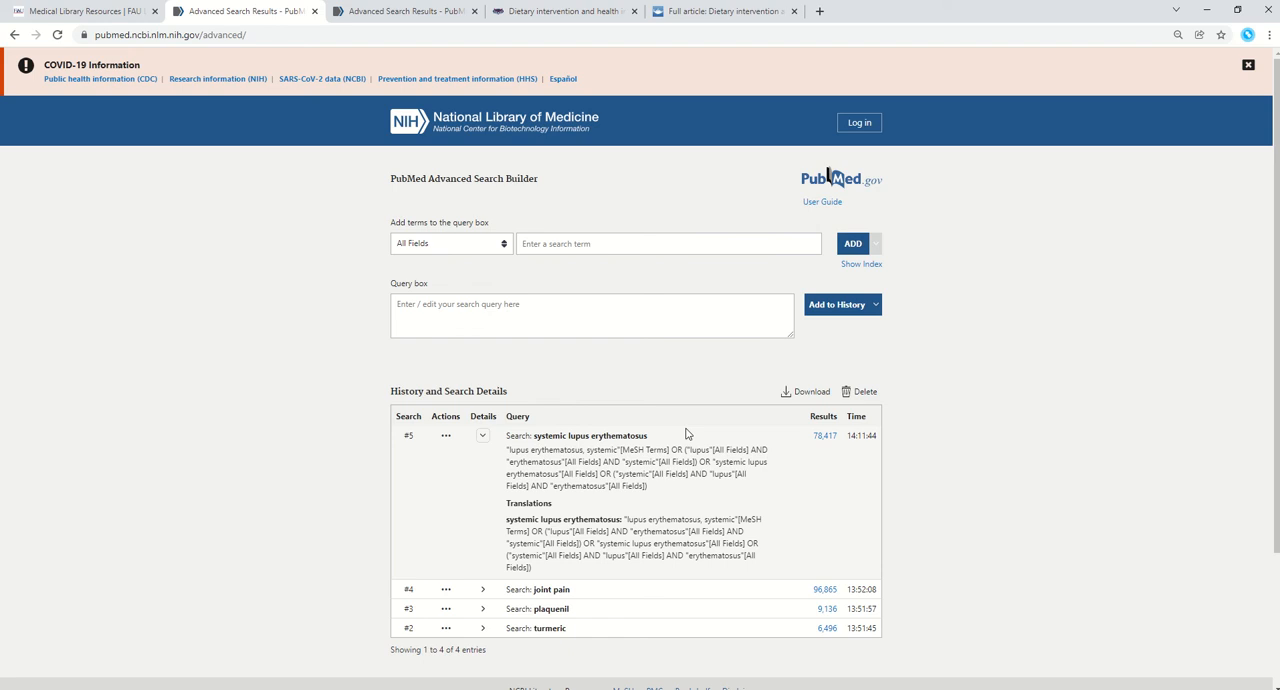
mouse_move(677, 420)
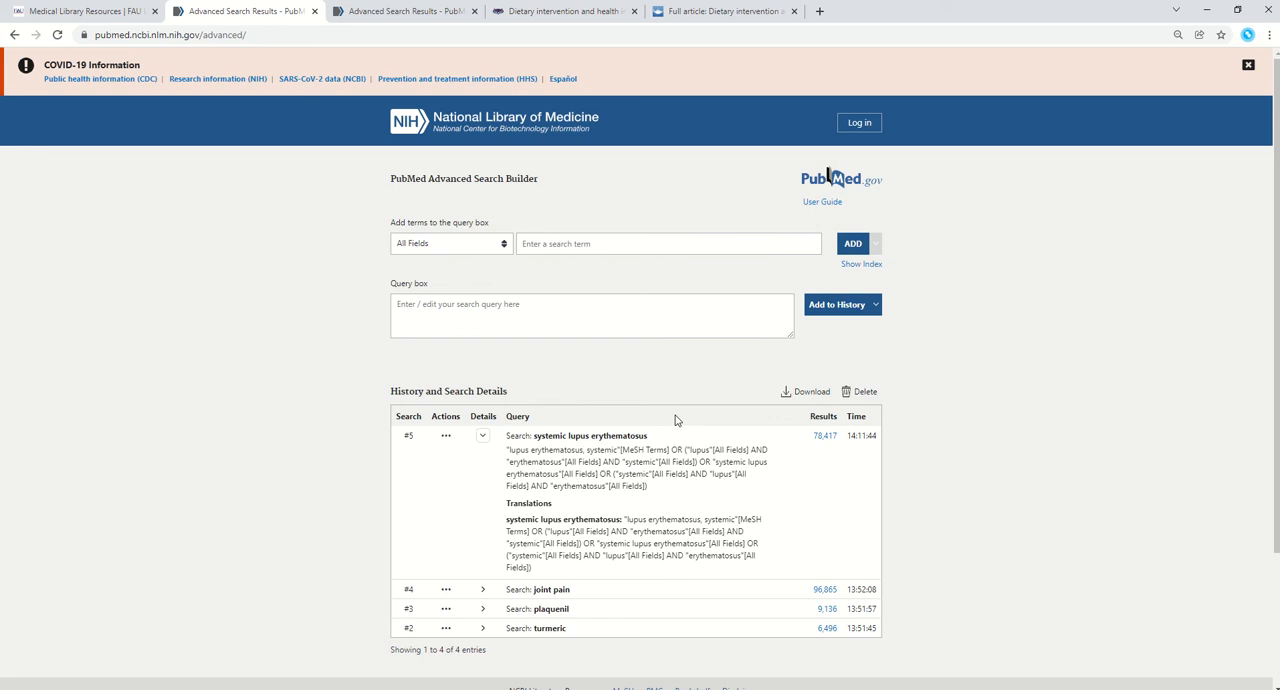
mouse_move(670, 400)
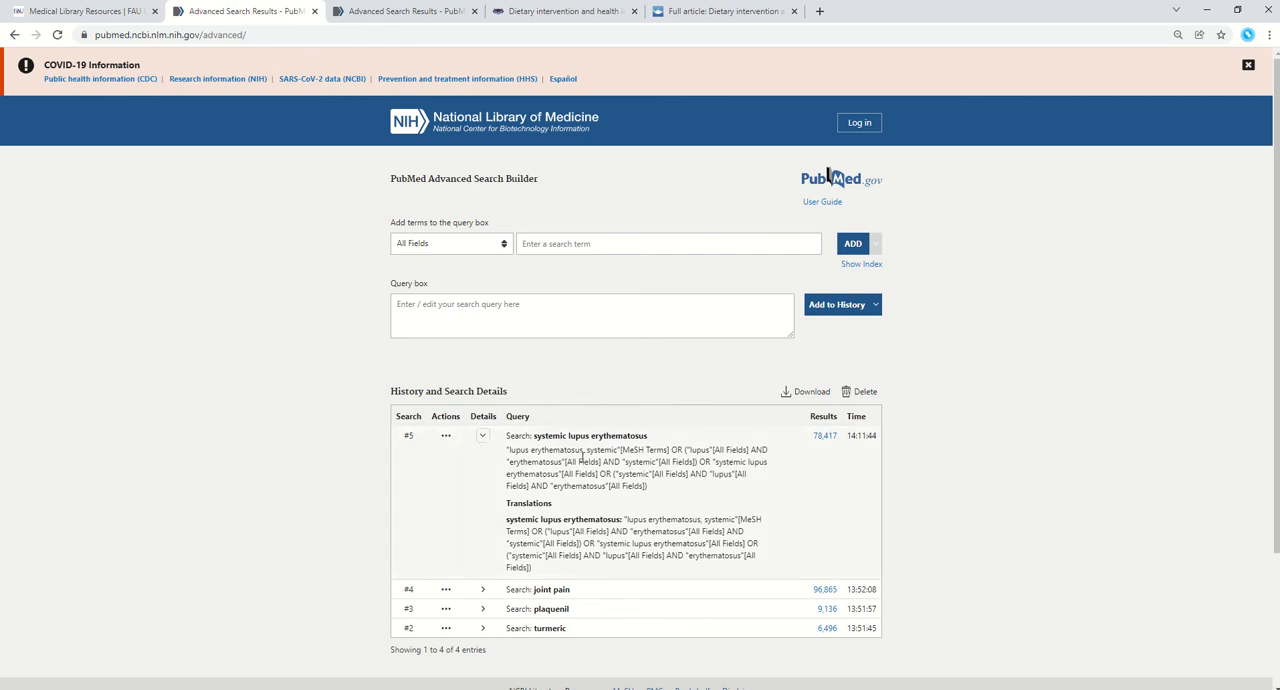
mouse_move(670, 505)
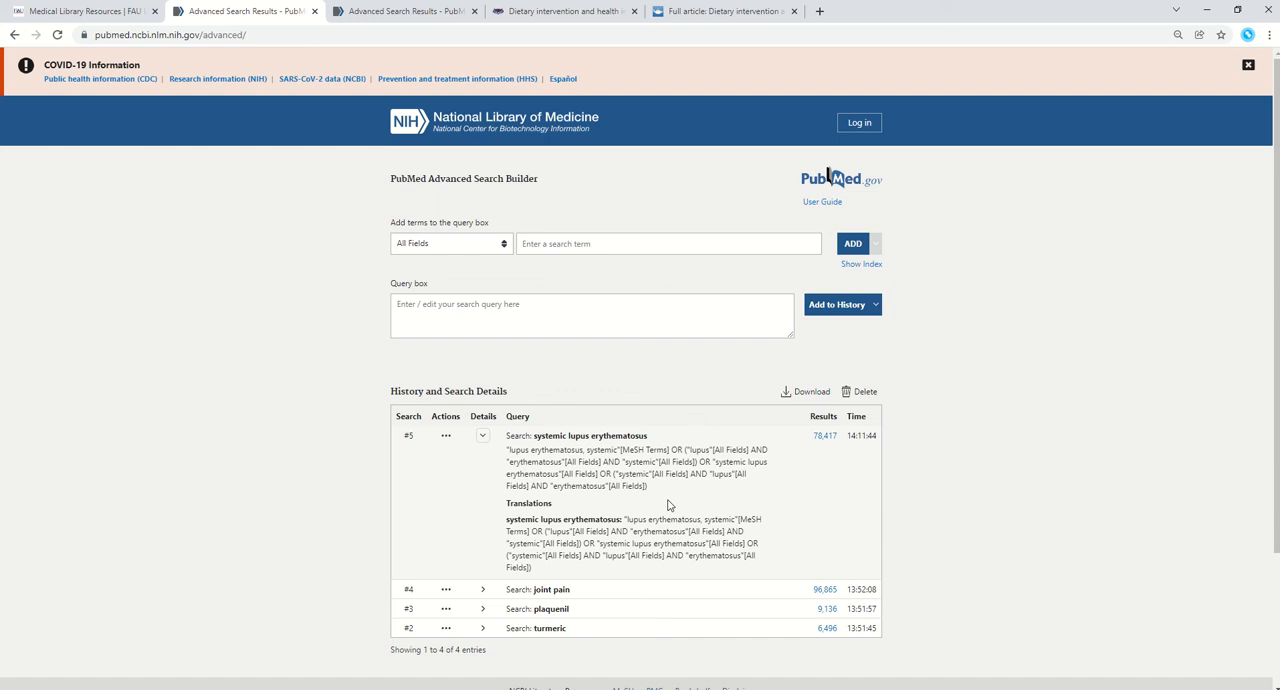
mouse_move(547, 485)
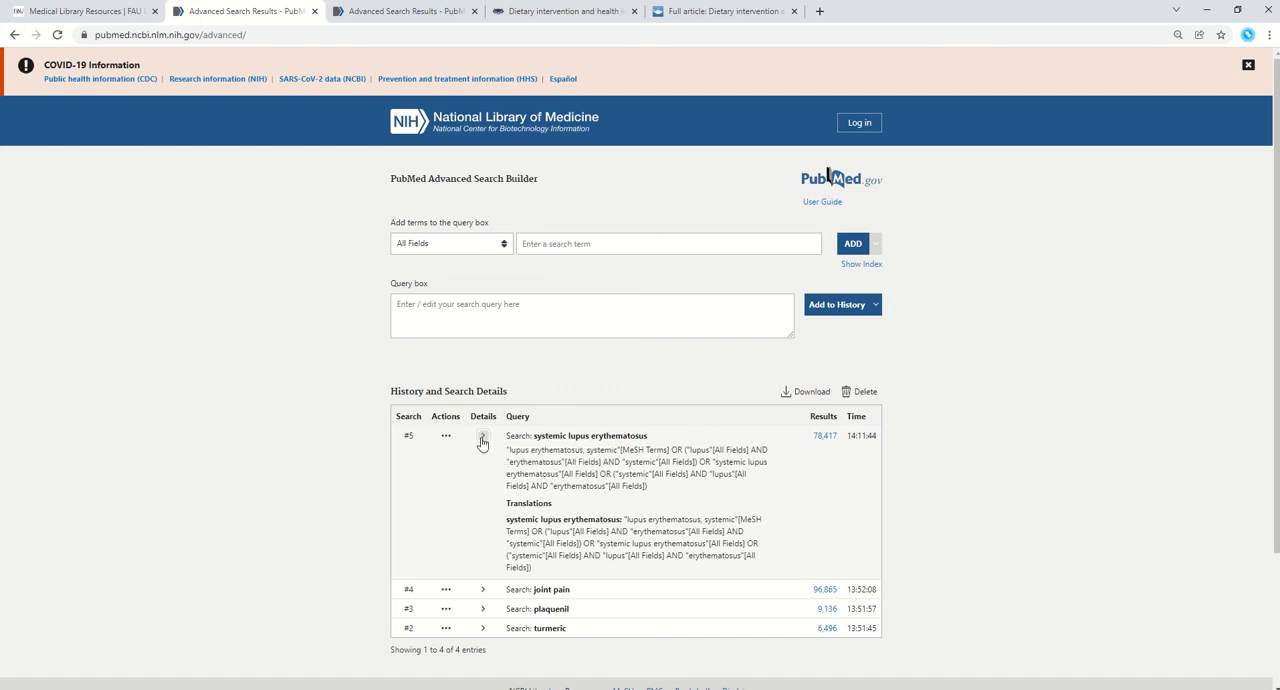
left_click(483, 441)
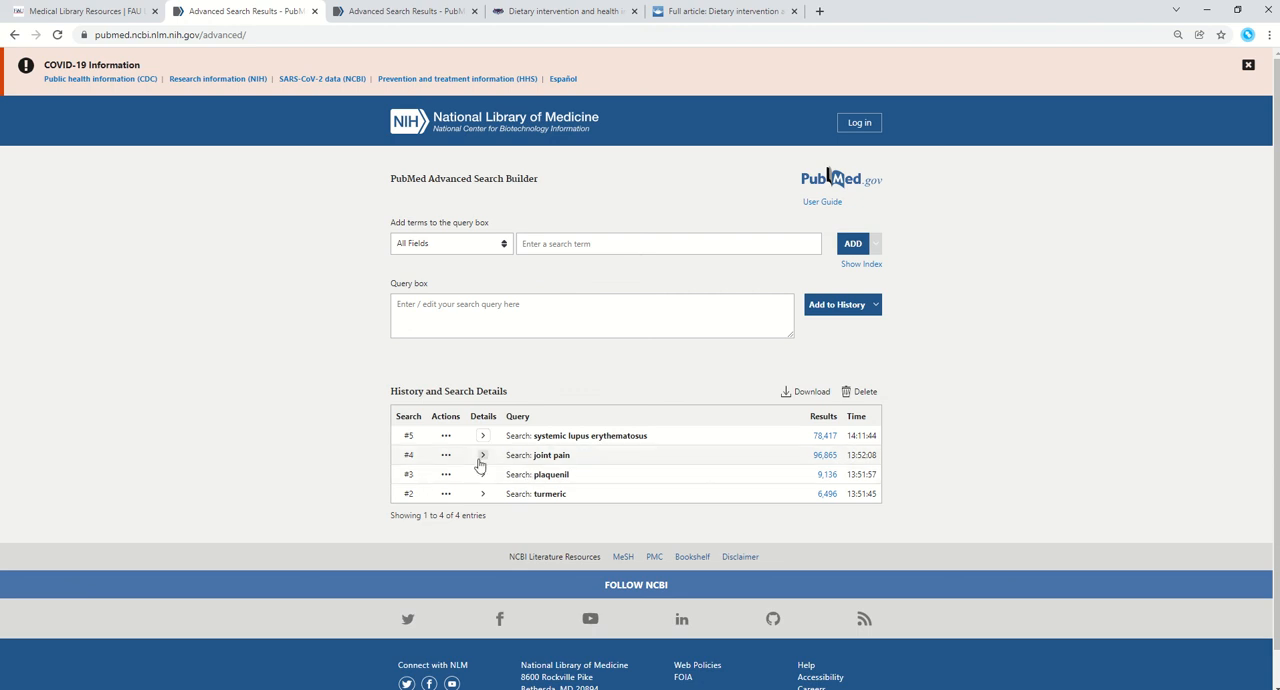
Step: Expand the query translation details for the joint pain and turmeric searches
left_click(483, 455)
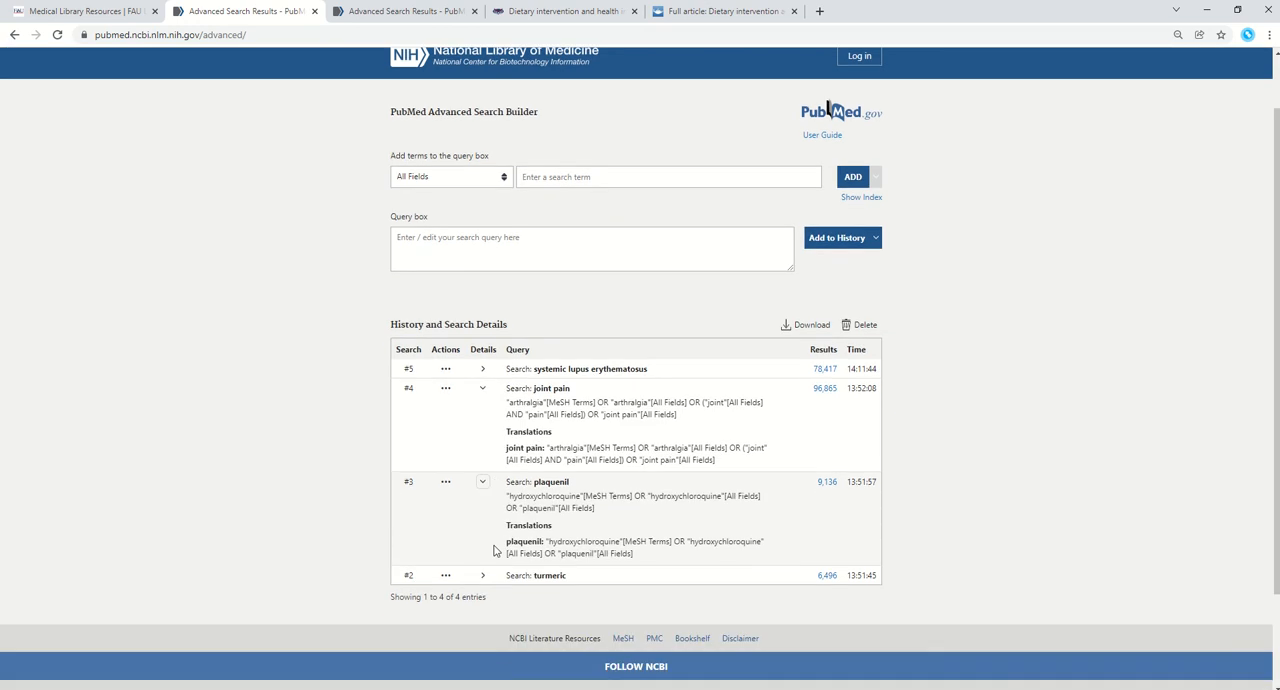
scroll("down", 3)
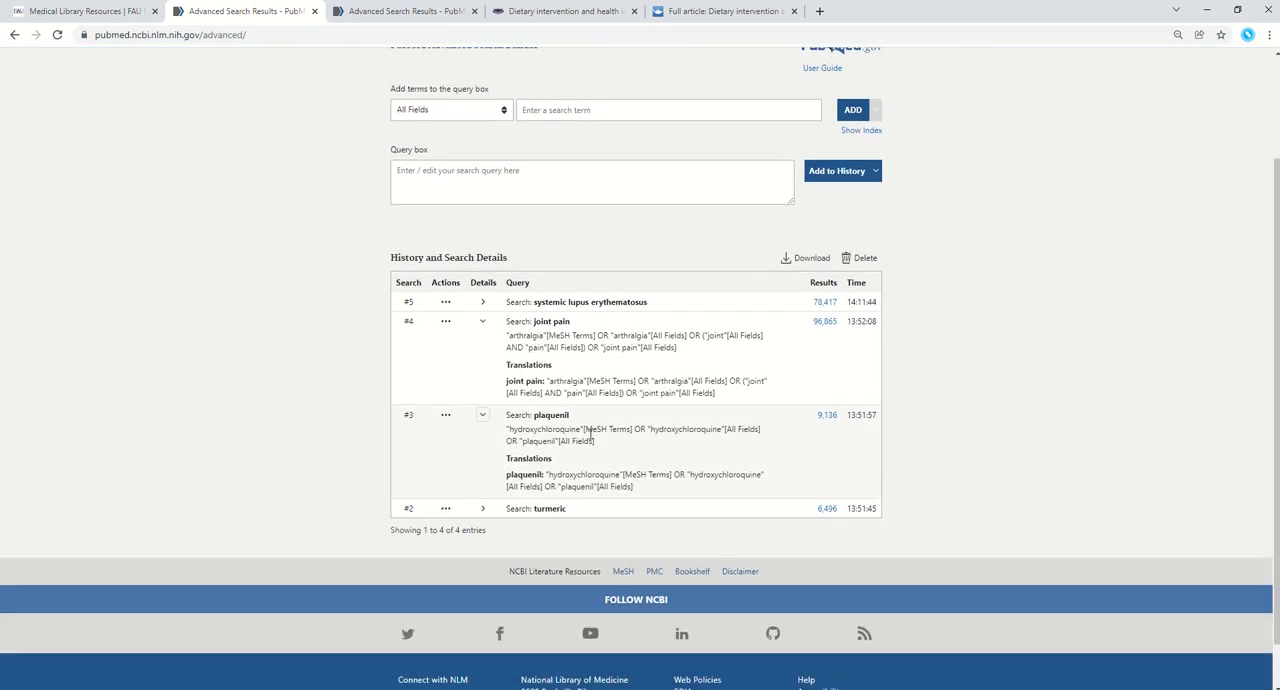
mouse_move(588, 425)
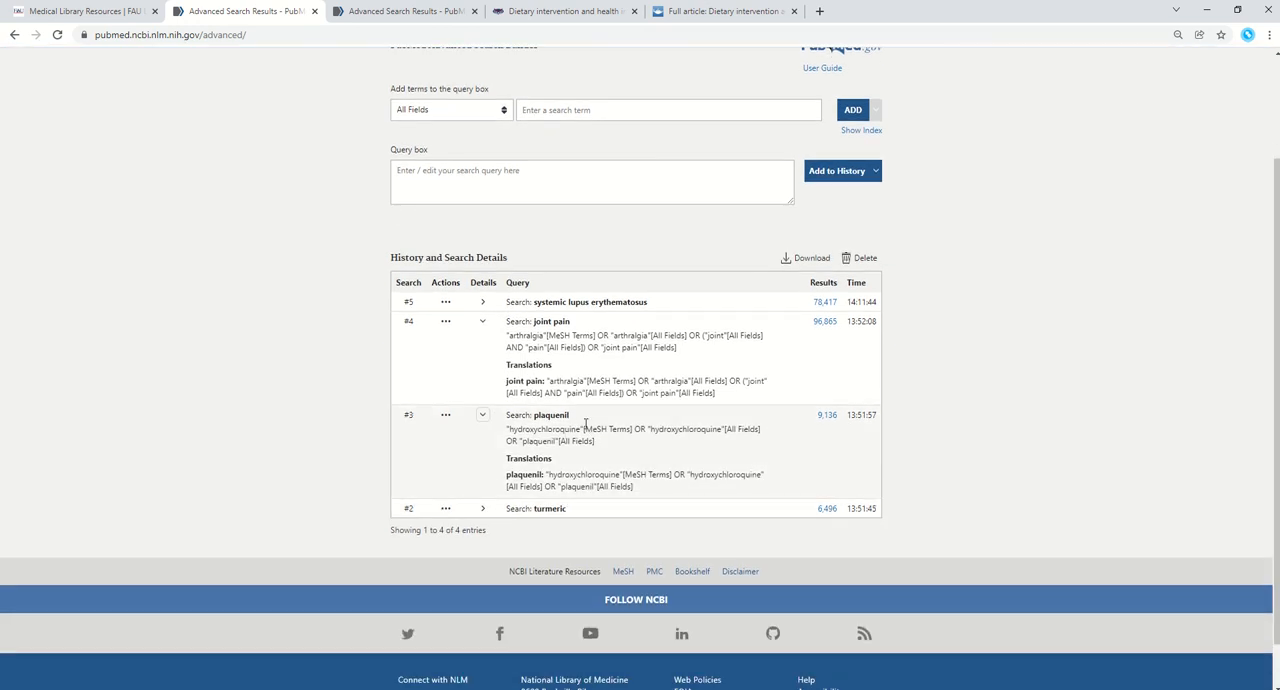
mouse_move(659, 445)
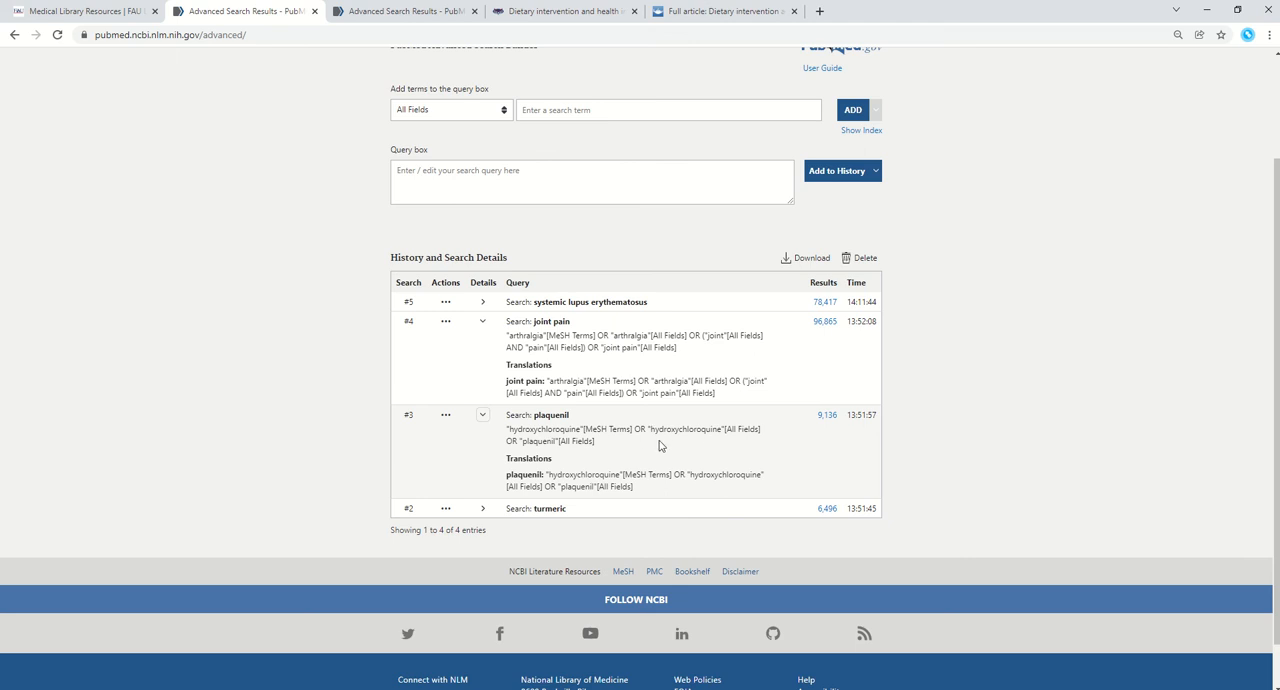
left_click(482, 508)
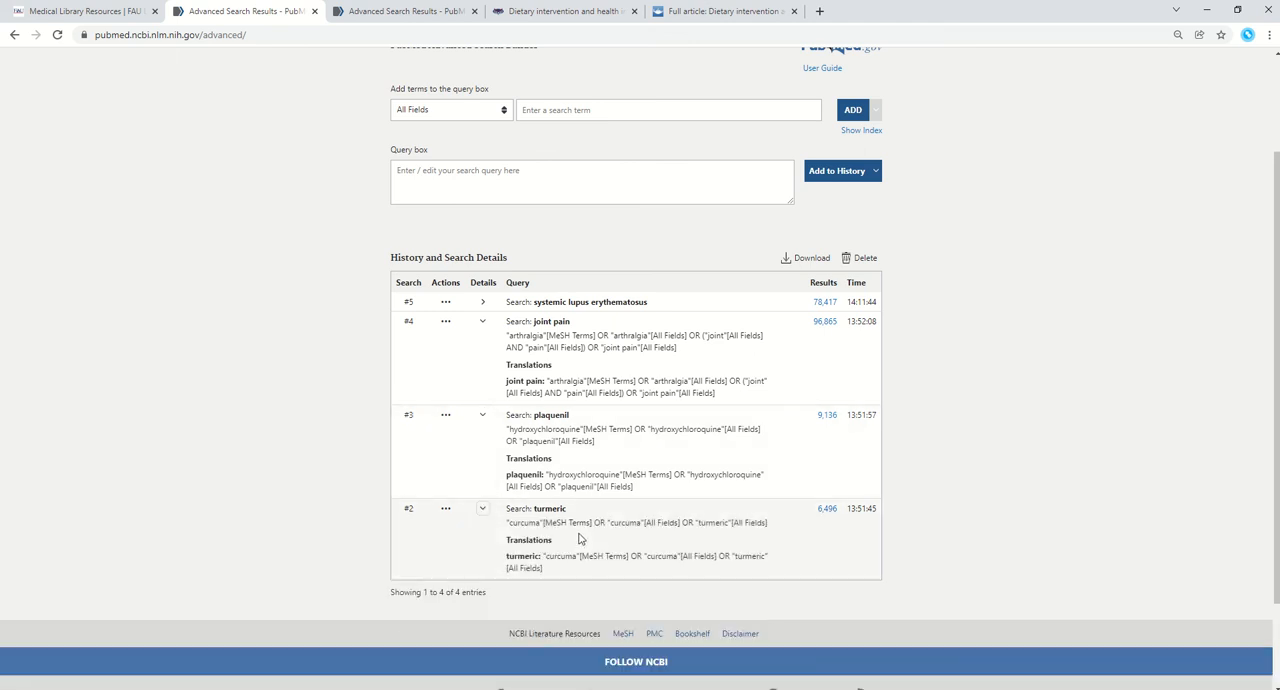
mouse_move(469, 322)
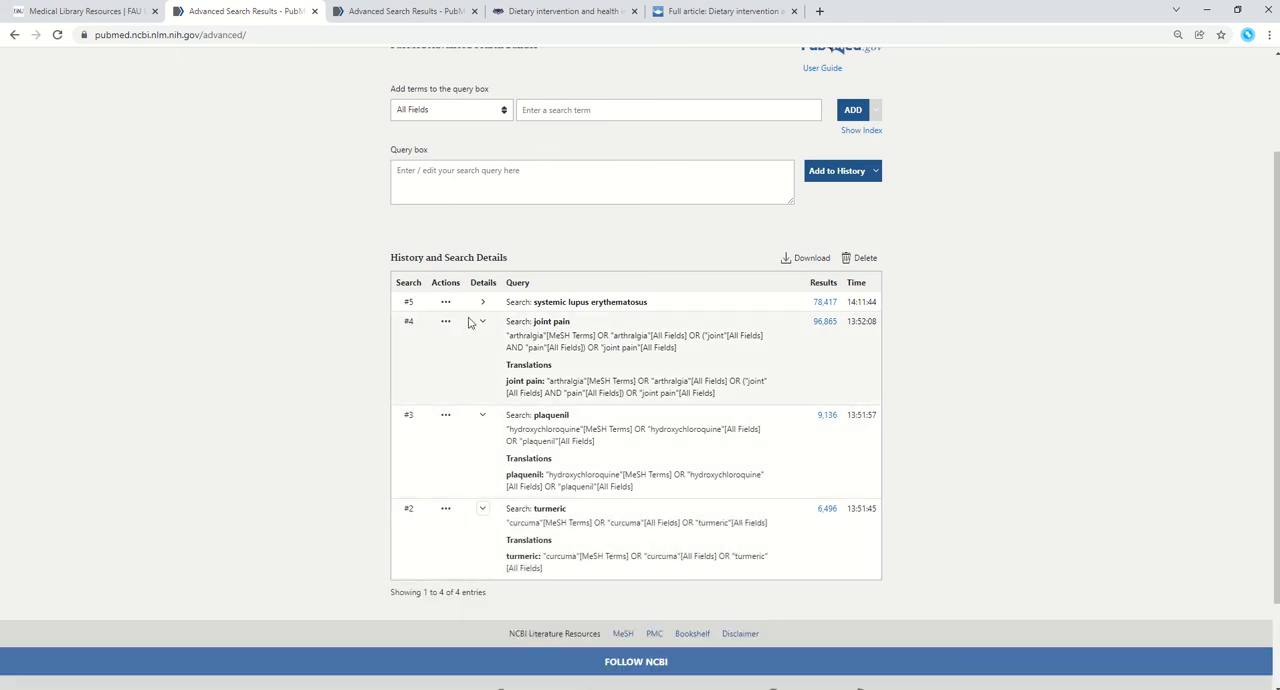
mouse_move(651, 341)
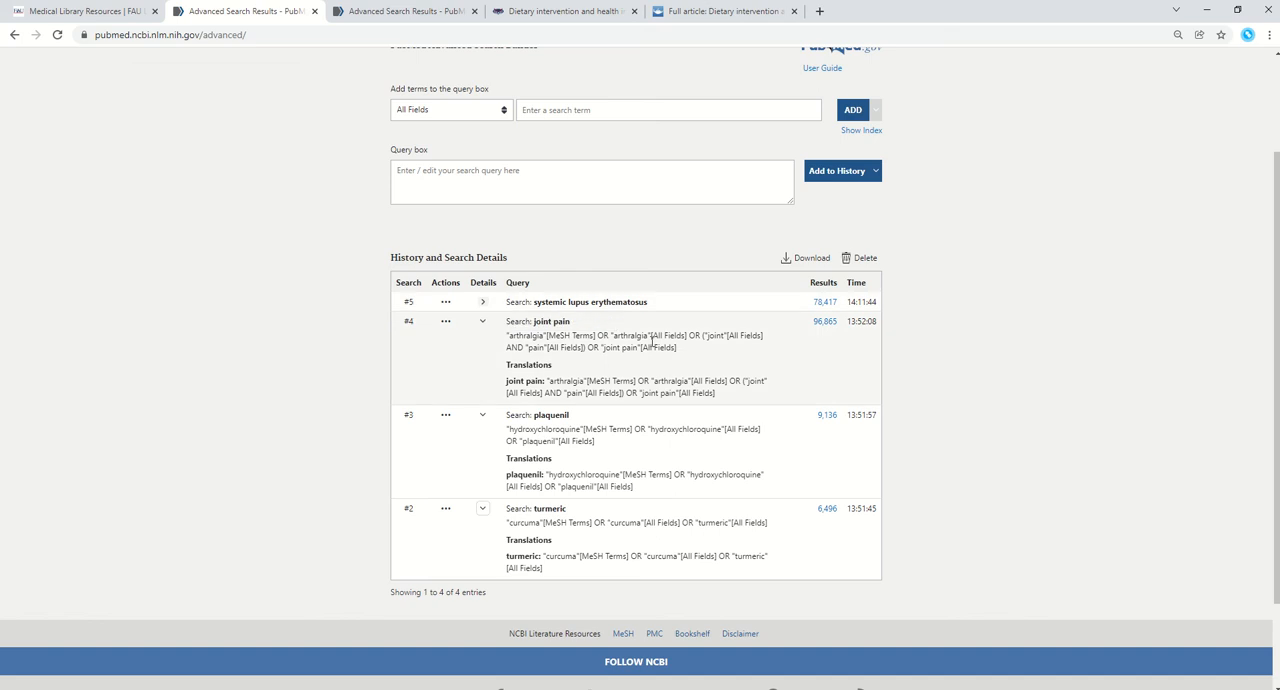
mouse_move(833, 325)
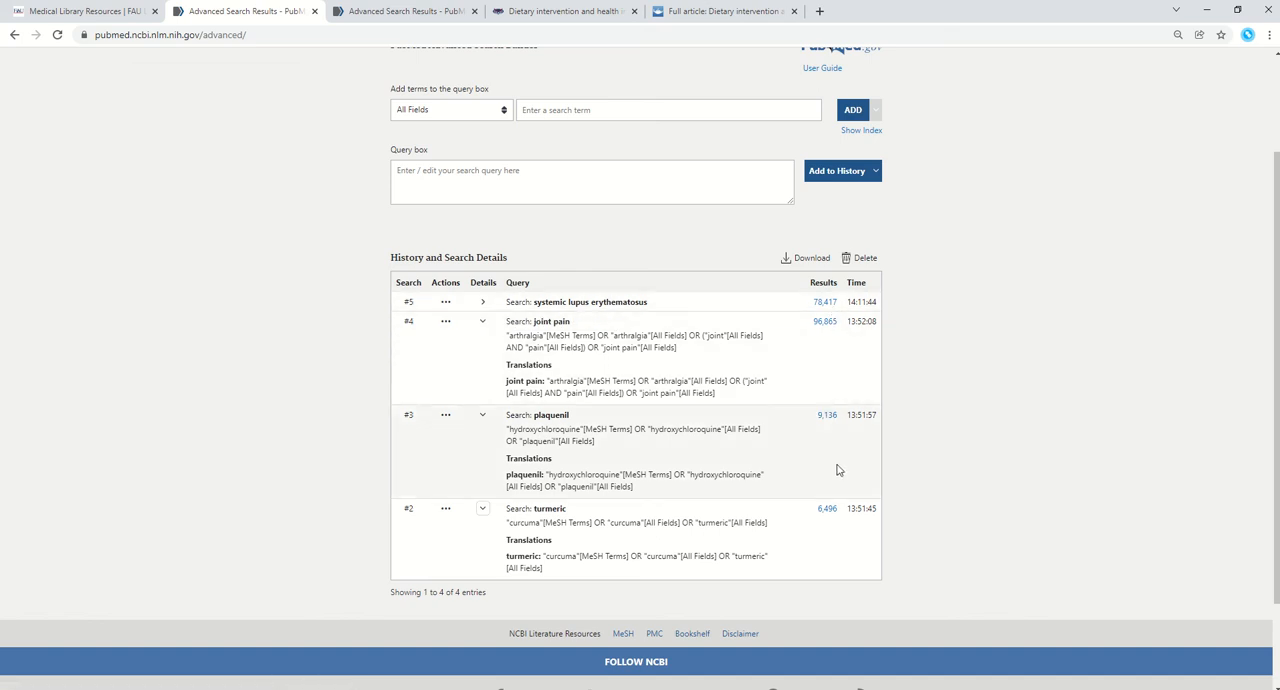
mouse_move(532, 520)
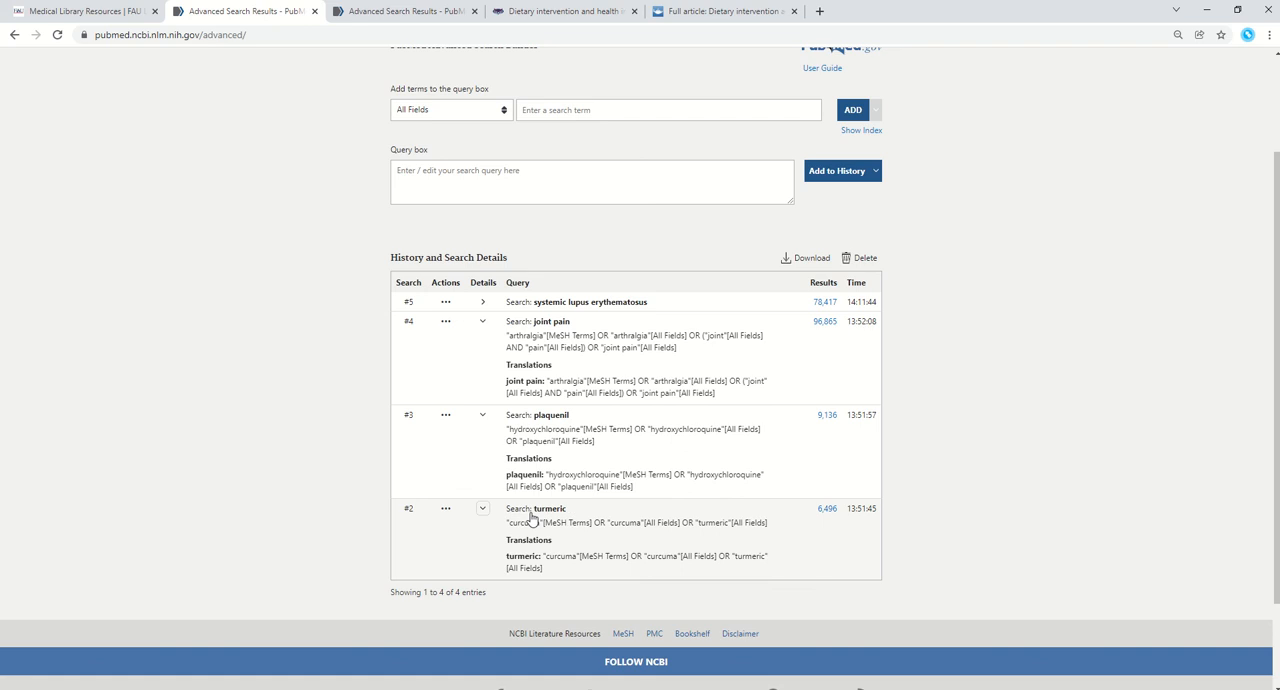
mouse_move(553, 520)
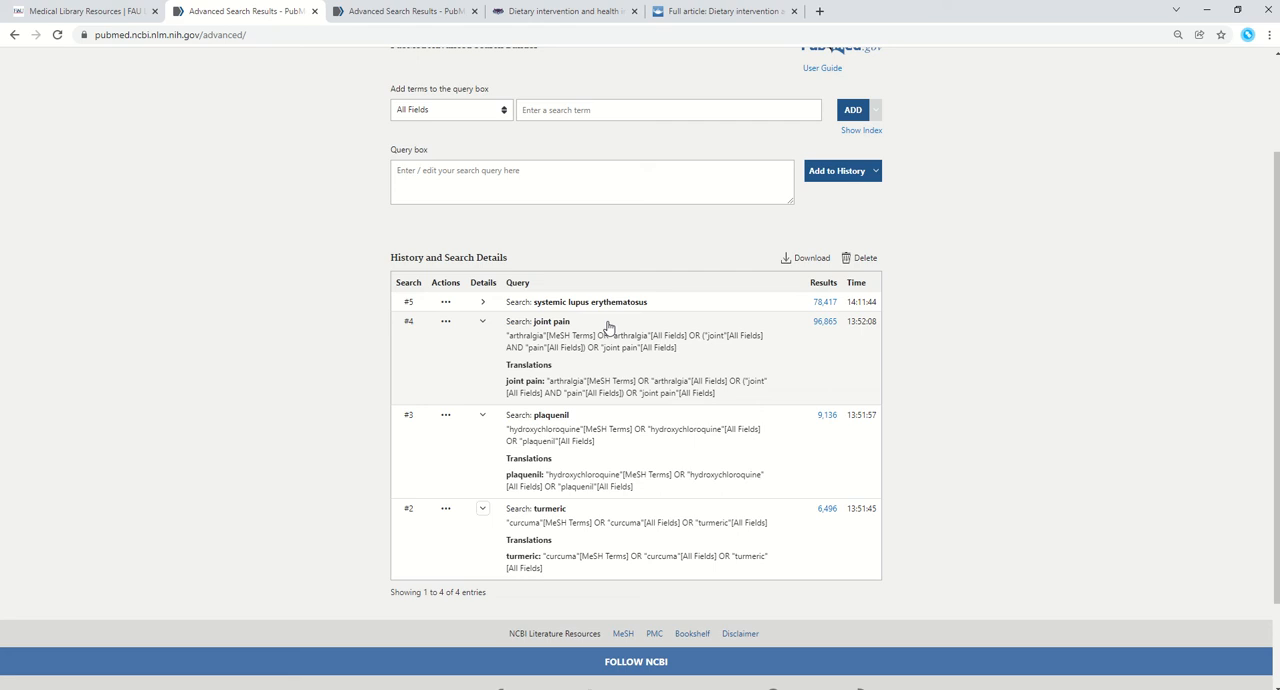
mouse_move(645, 318)
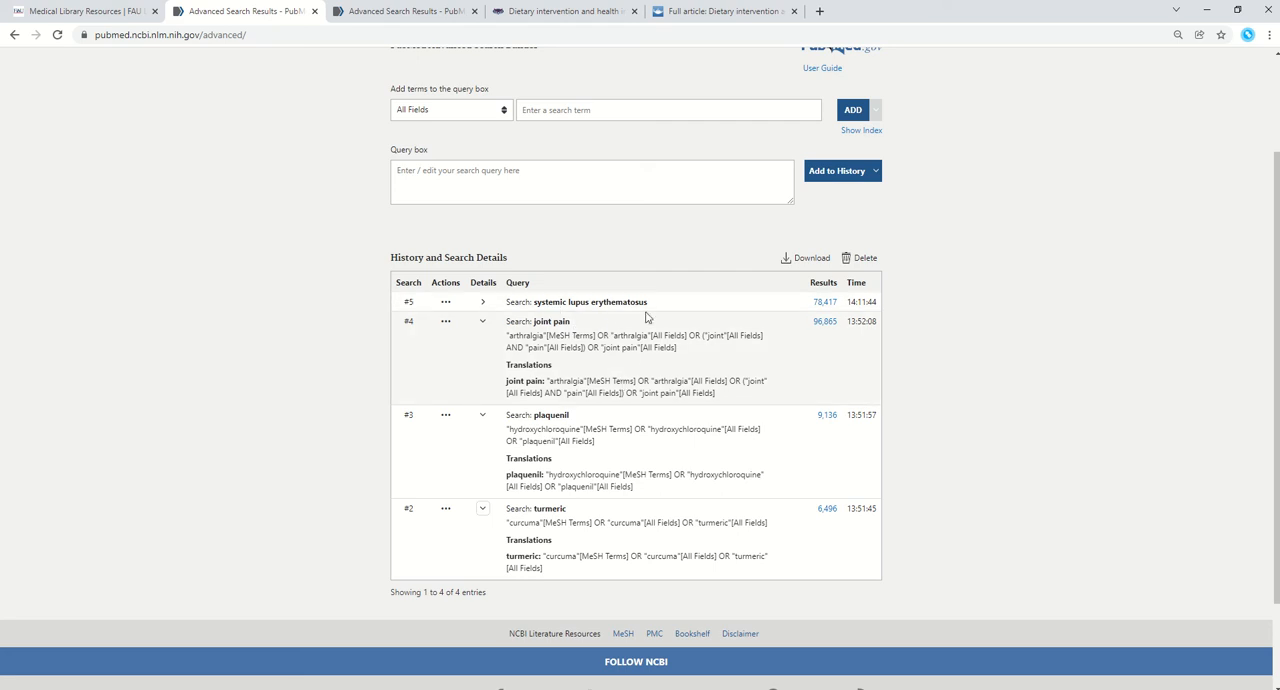
mouse_move(735, 424)
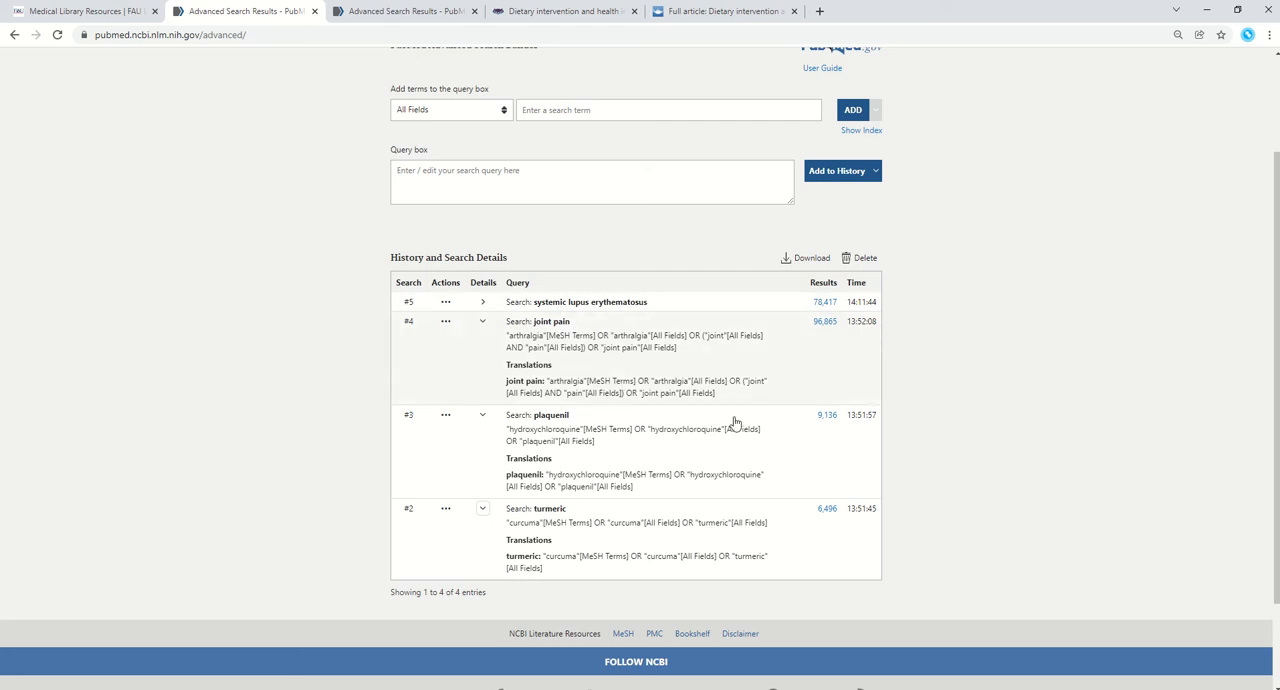
mouse_move(728, 501)
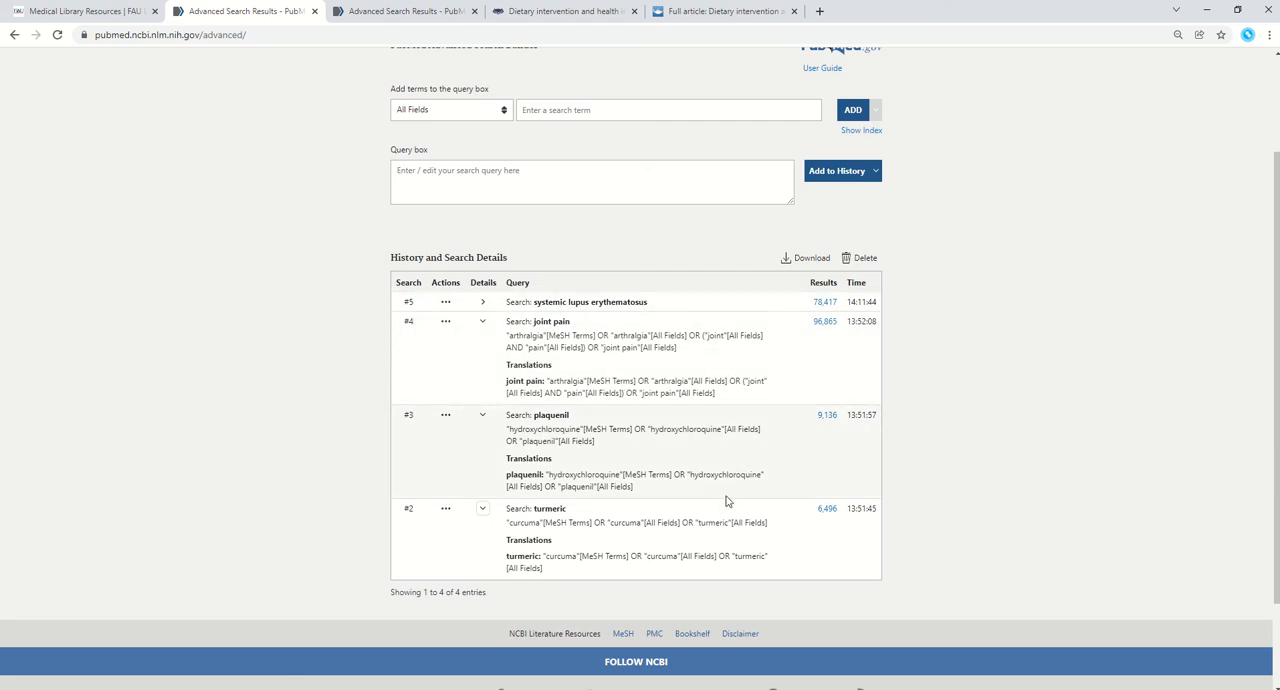
mouse_move(745, 377)
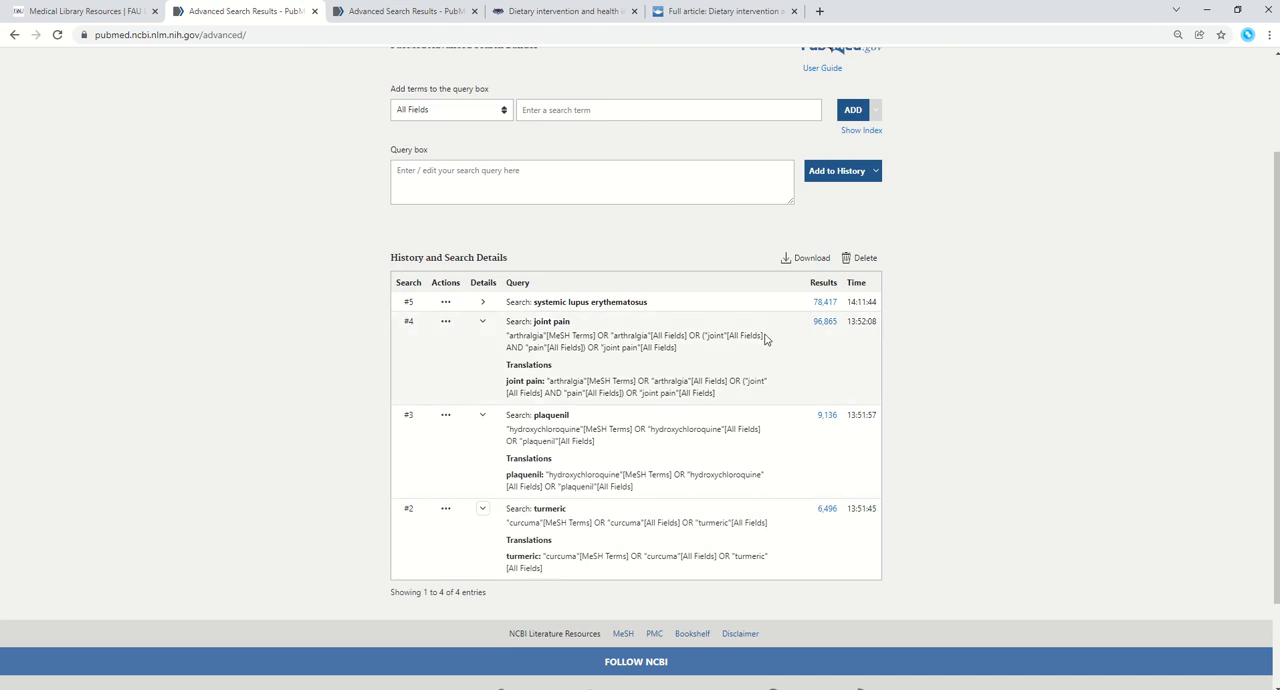
mouse_move(740, 288)
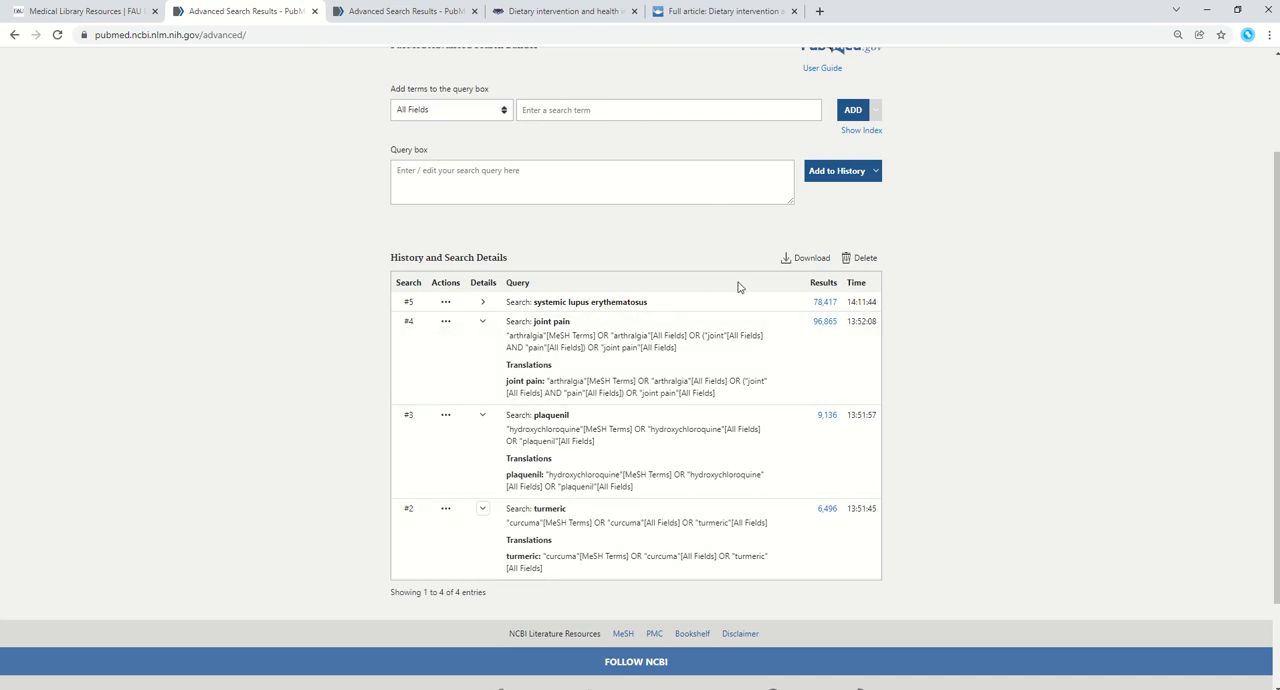
mouse_move(961, 490)
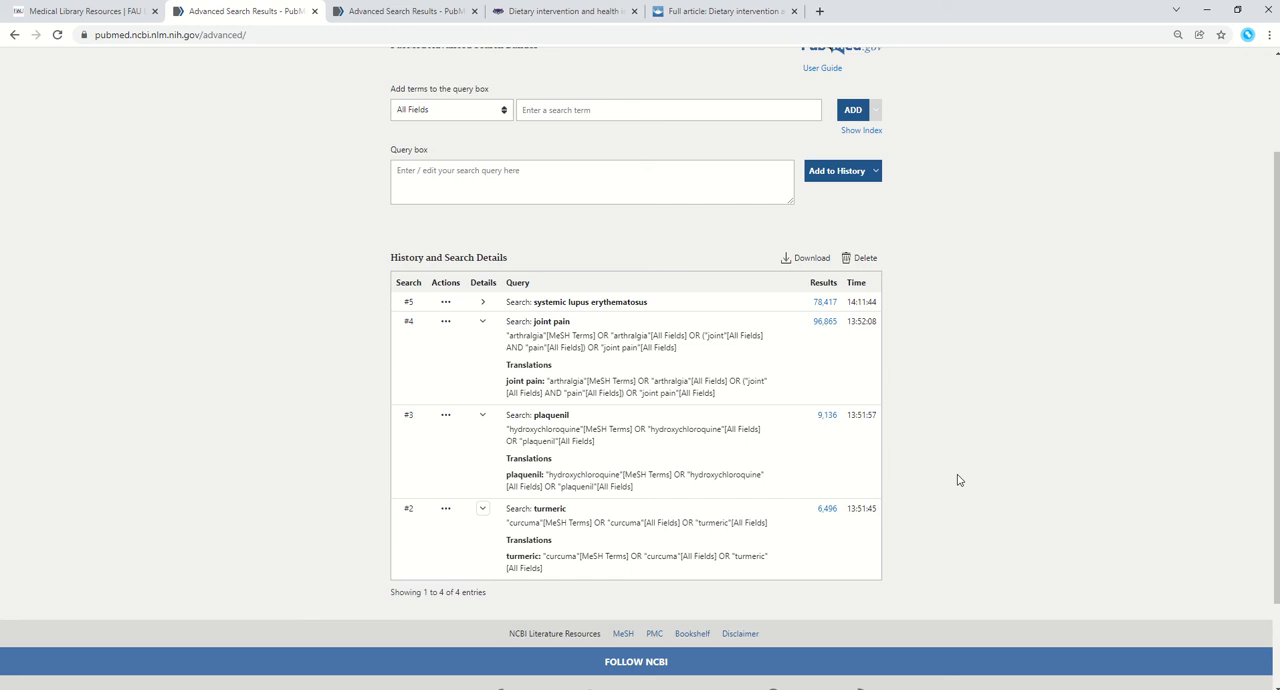
mouse_move(560, 377)
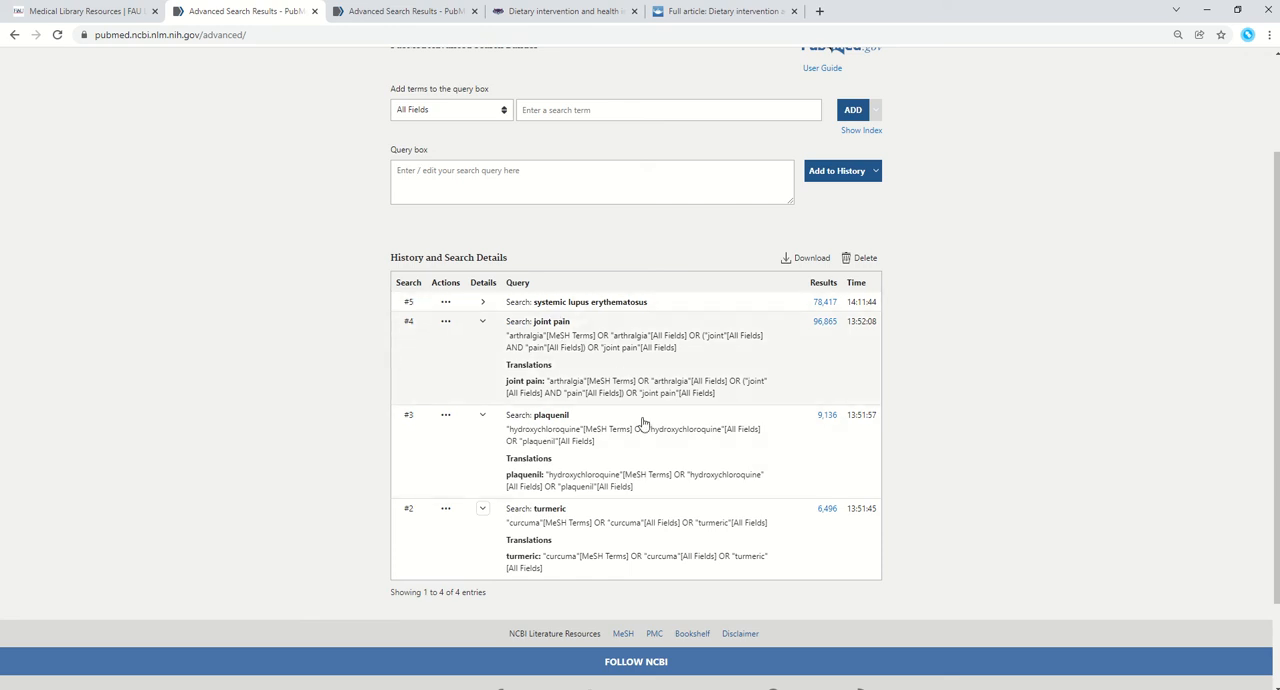
mouse_move(671, 513)
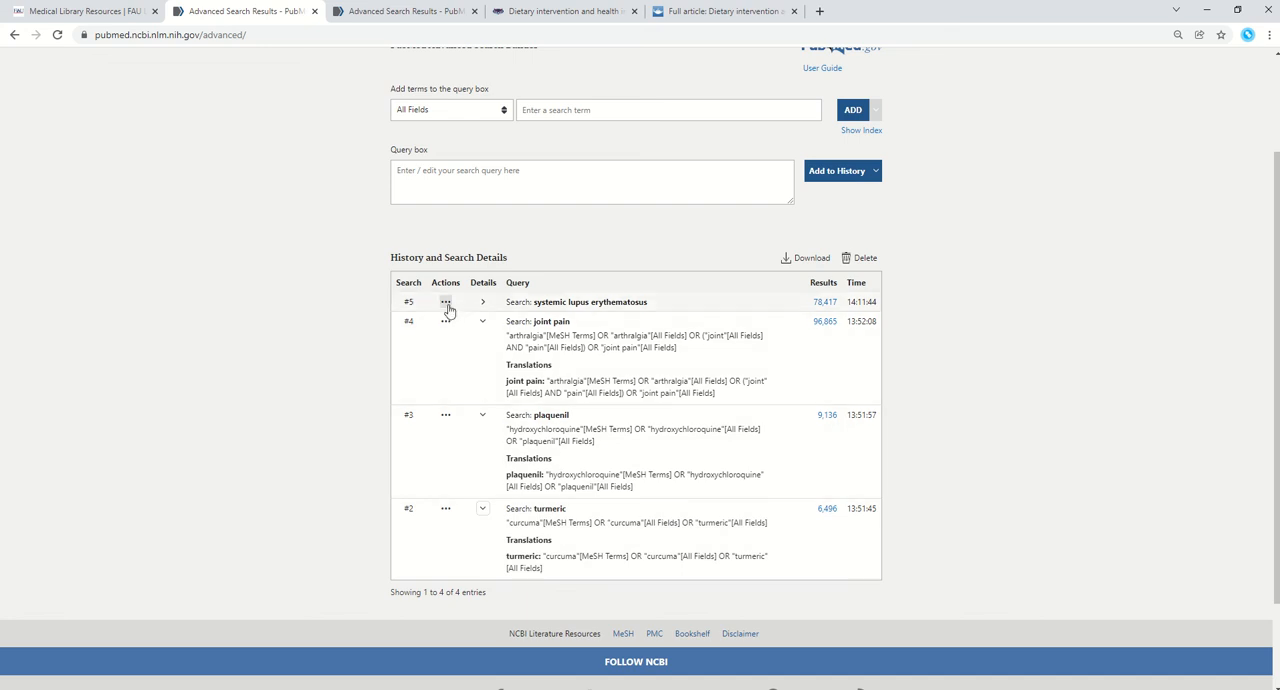
Step: Build the query (systemic lupus erythematosus) AND (turmeric) from history searches #5 and #2
left_click(446, 302)
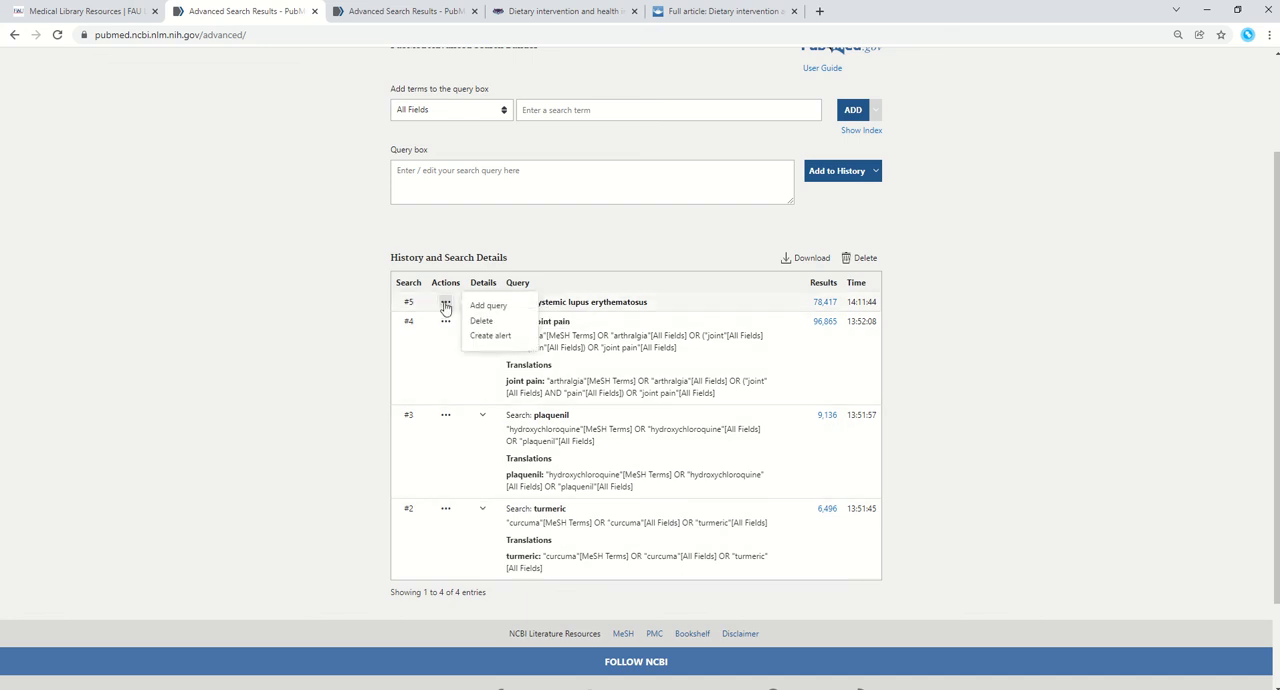
left_click(488, 305)
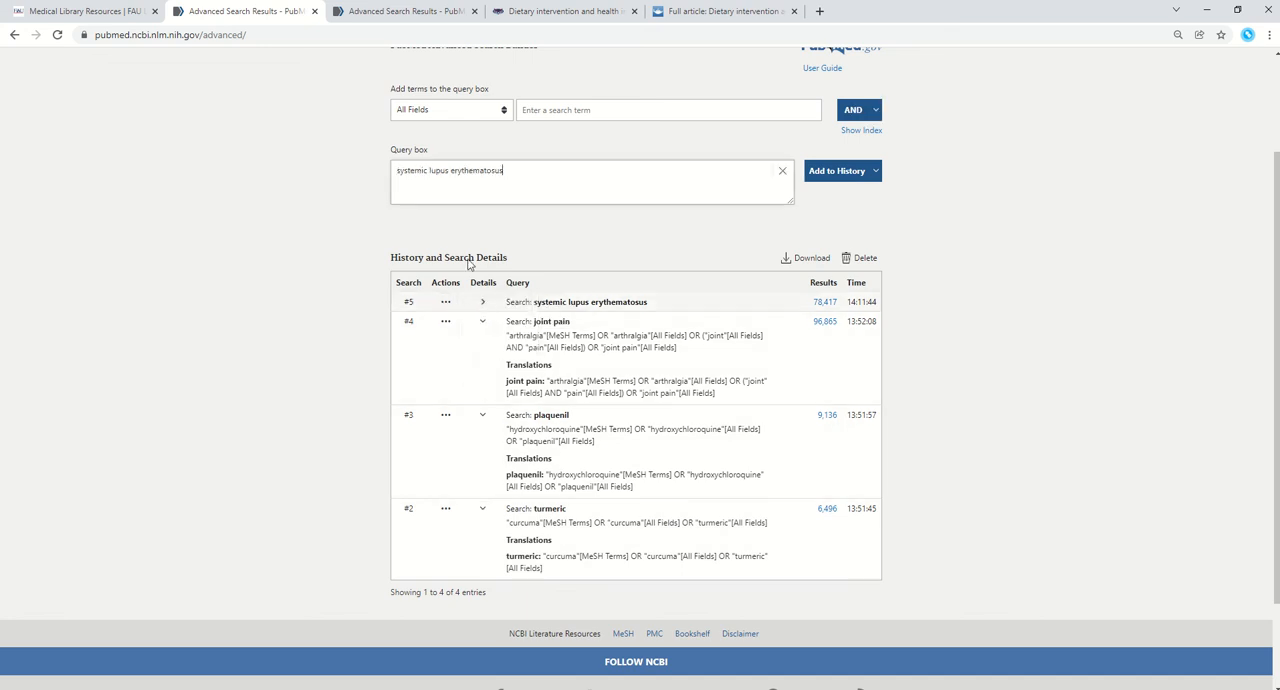
mouse_move(452, 403)
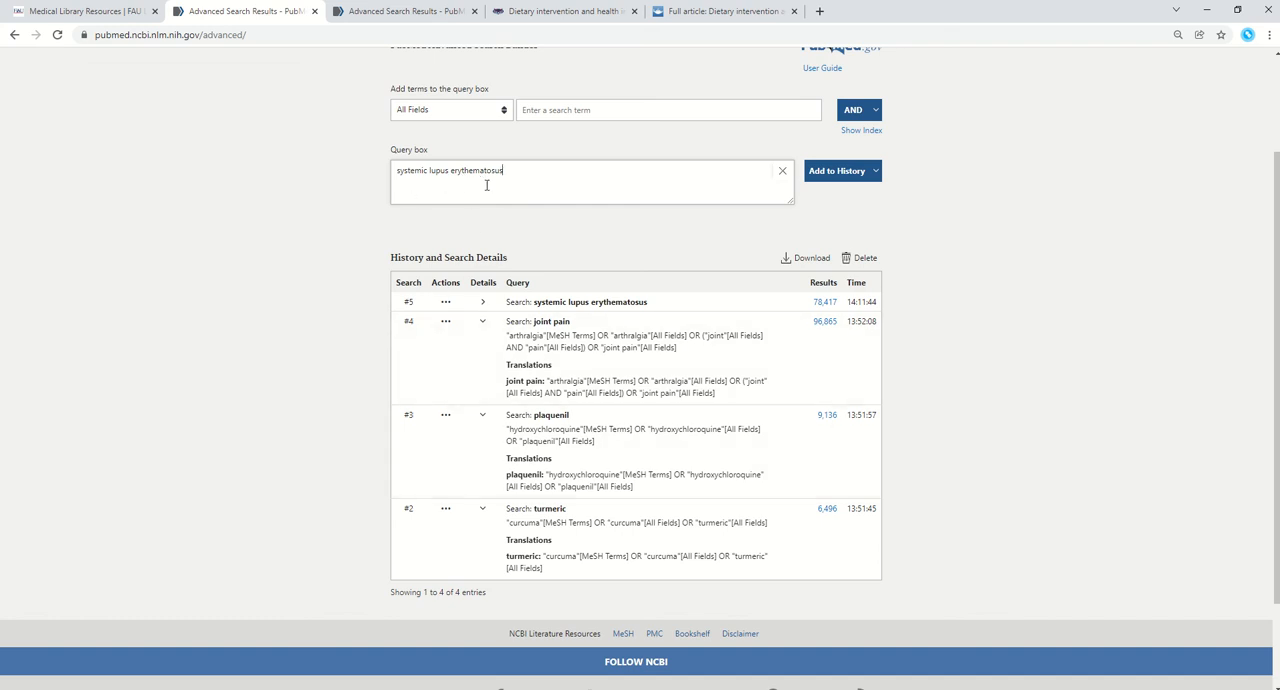
mouse_move(446, 511)
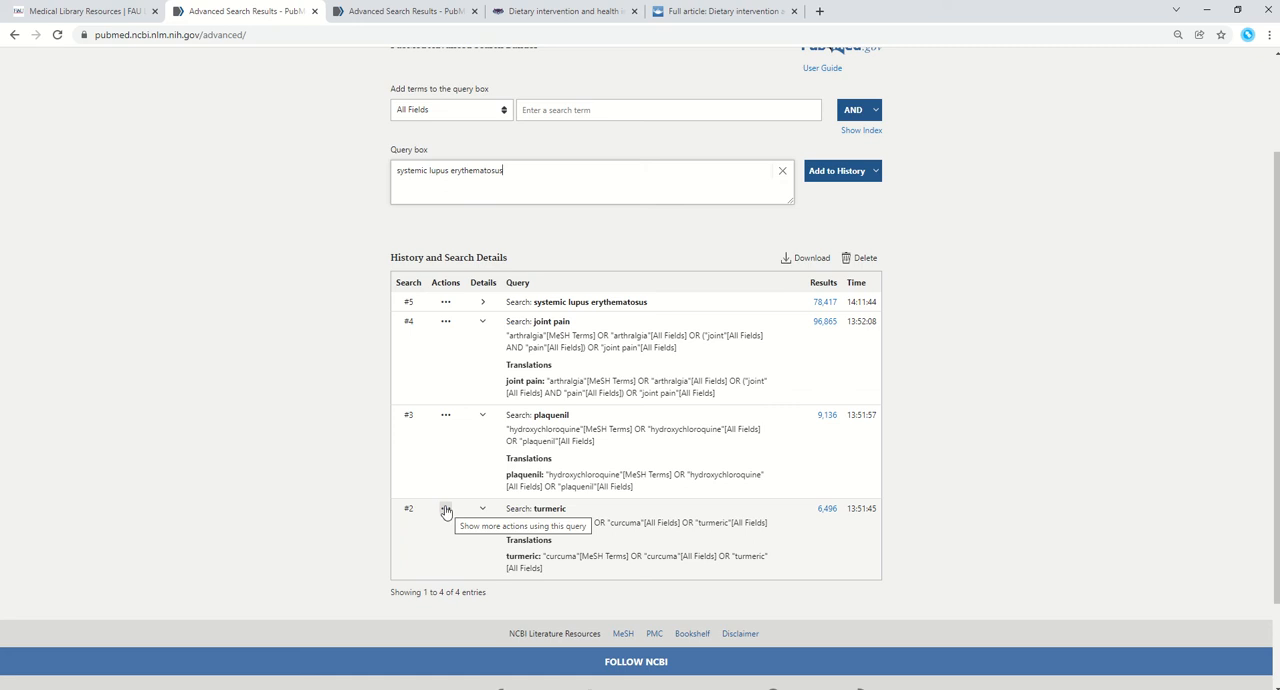
left_click(446, 510)
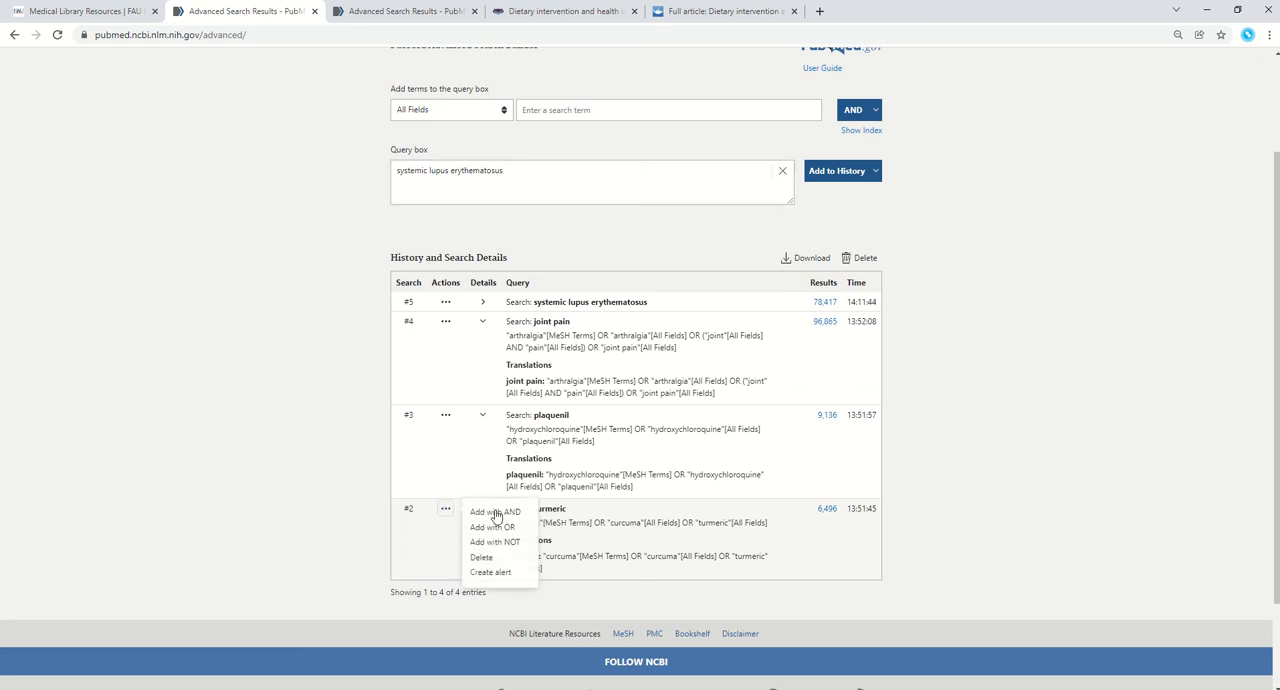
left_click(489, 511)
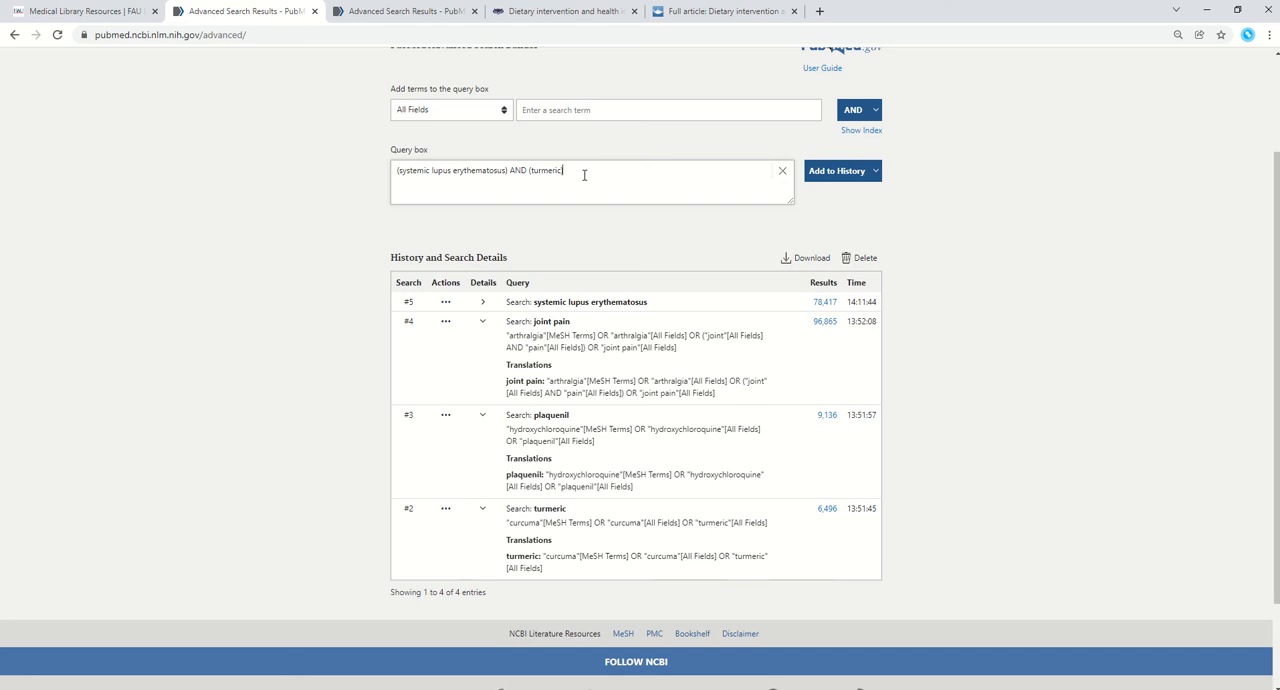
mouse_move(592, 360)
type(")")
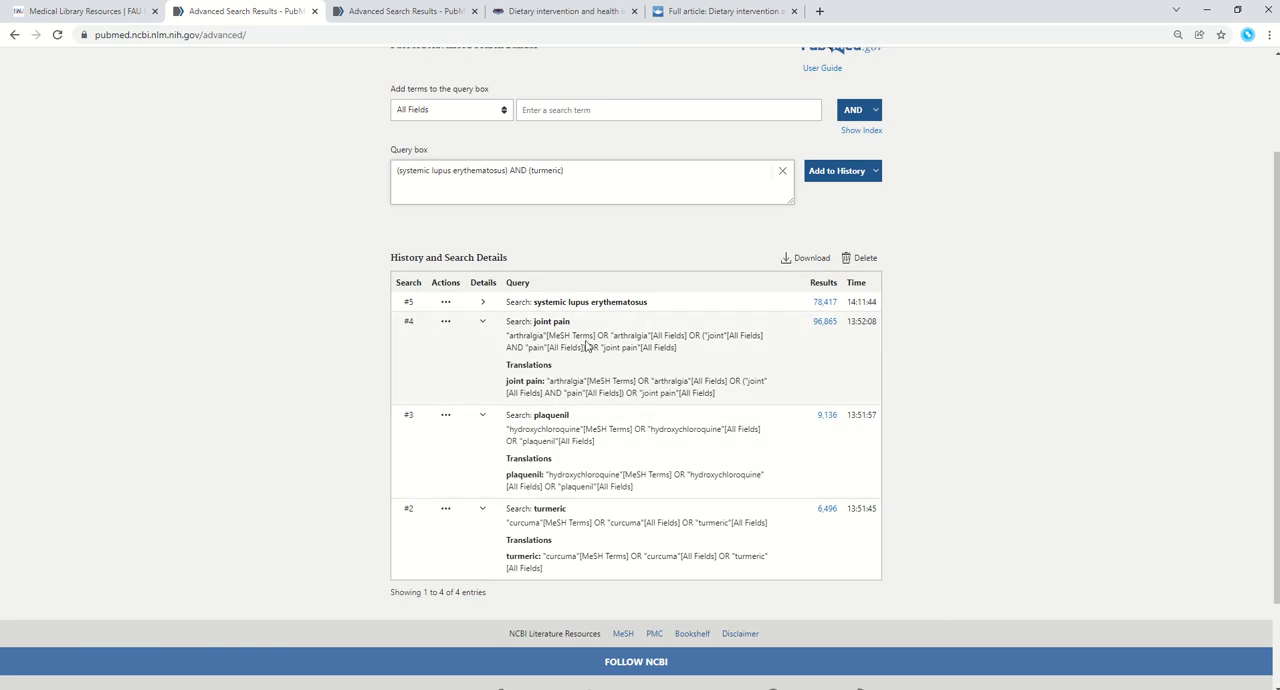
mouse_move(822, 186)
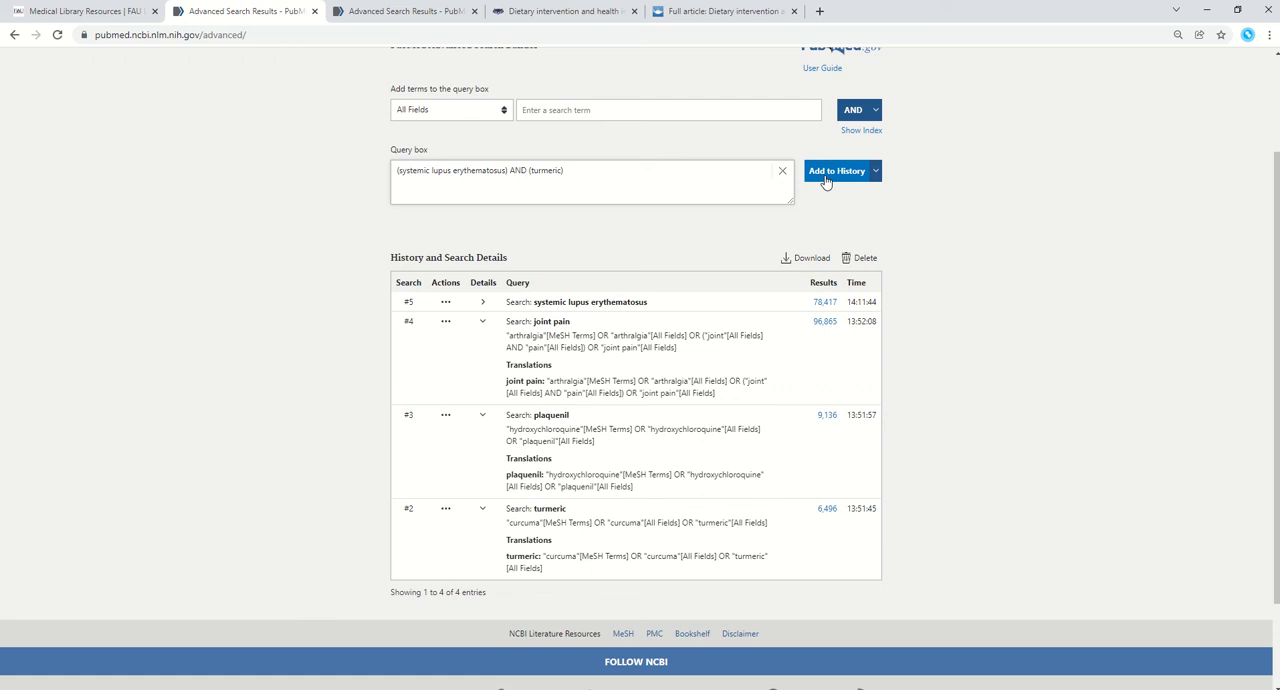
Step: Save the combined lupus AND turmeric query as search #6 and view its 10 results
left_click(563, 170)
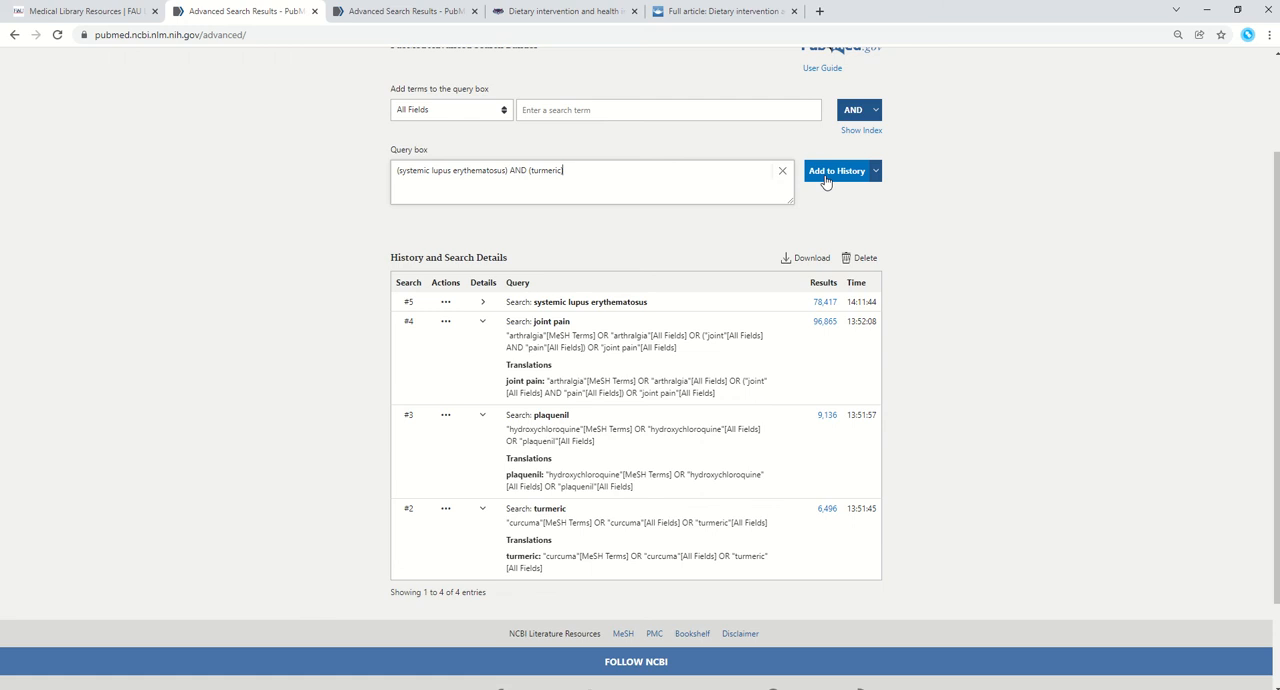
left_click(837, 170)
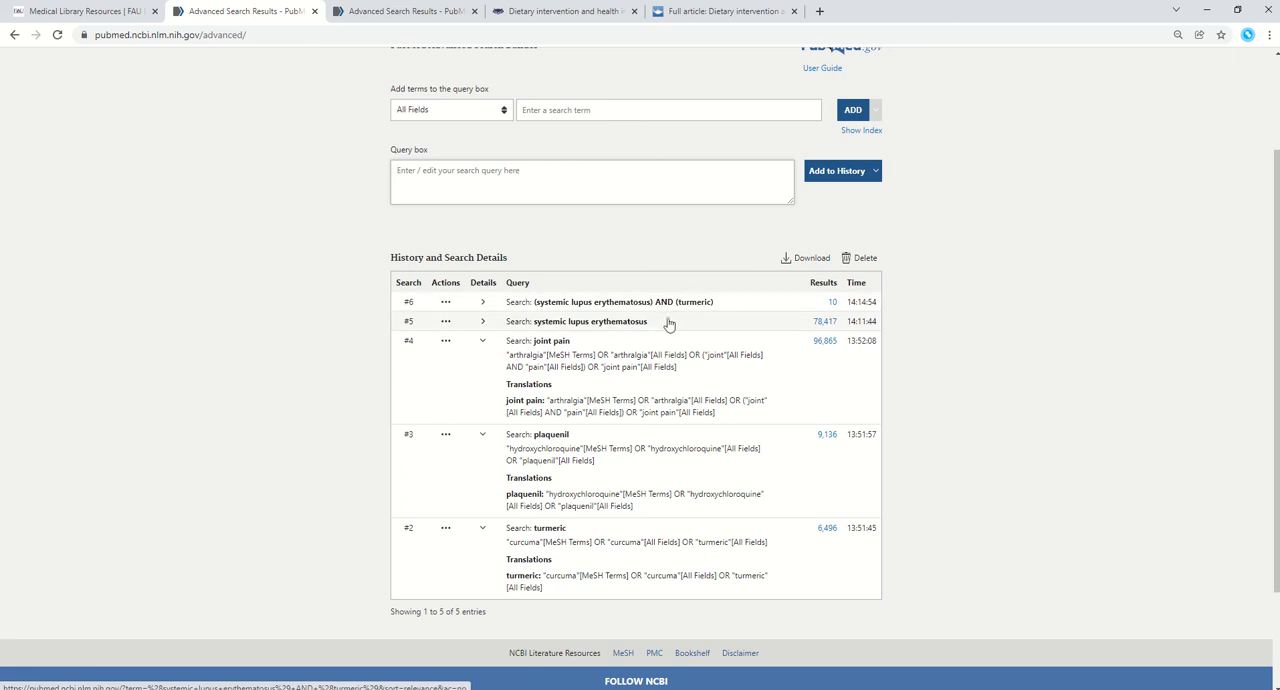
mouse_move(620, 315)
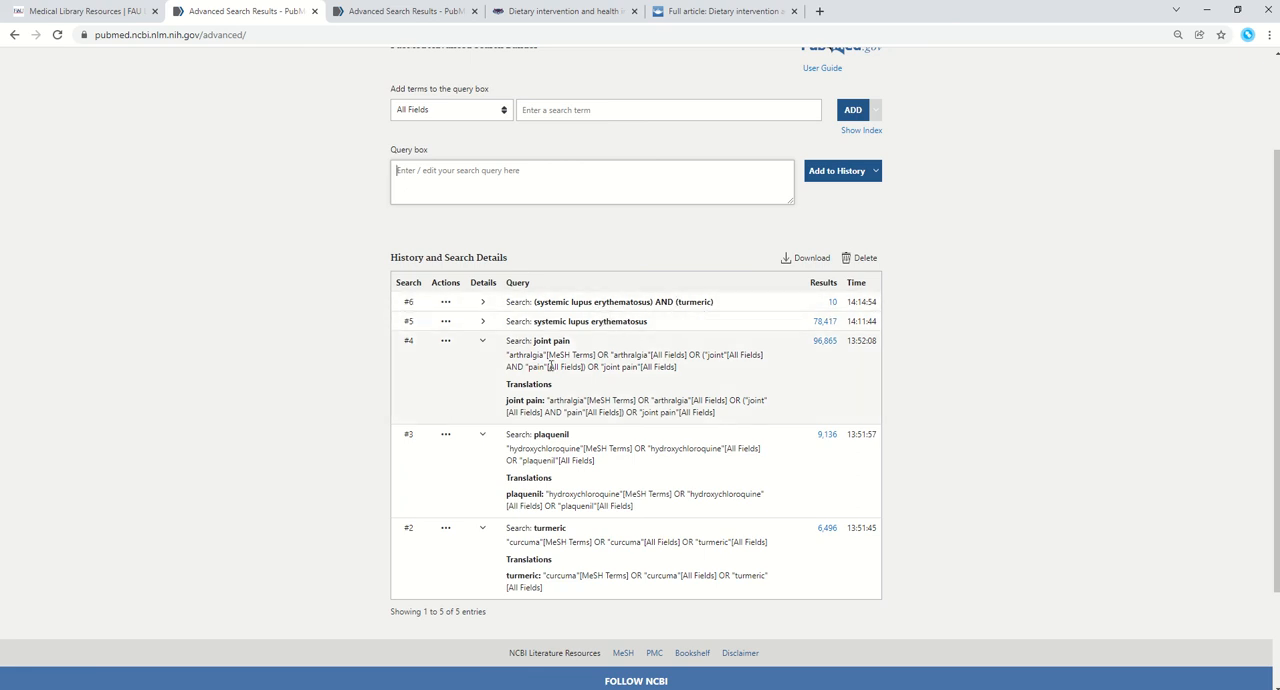
mouse_move(570, 393)
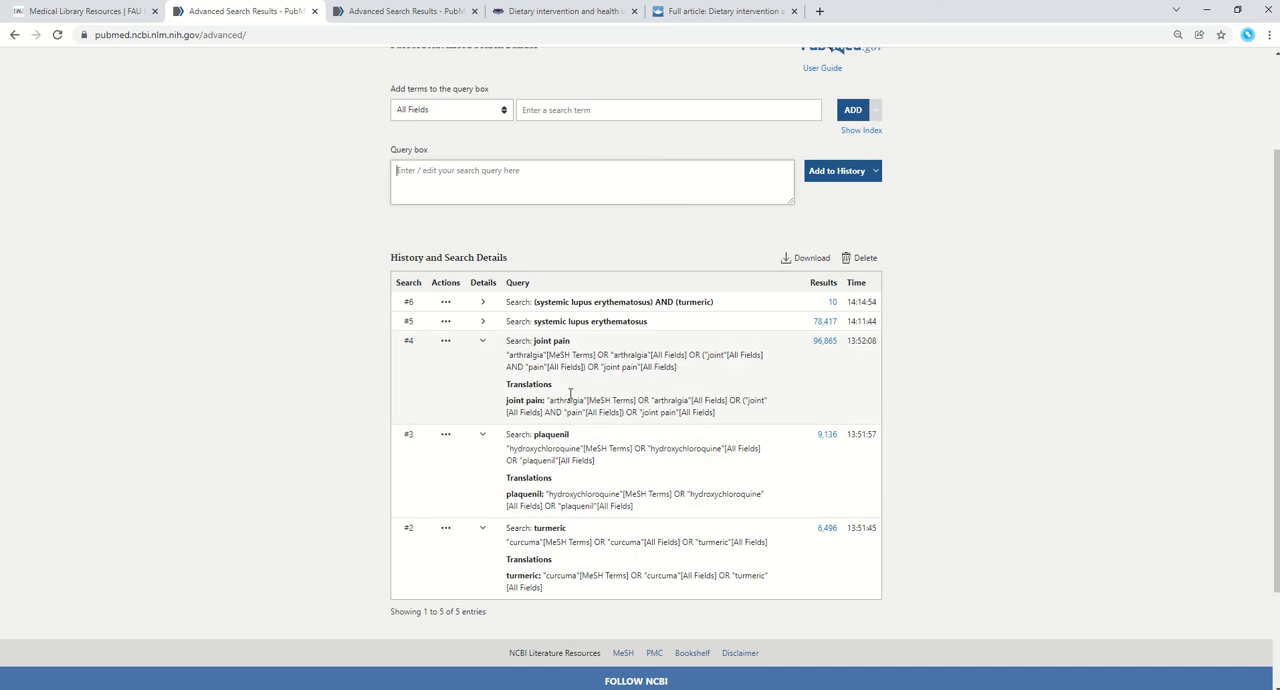
mouse_move(723, 313)
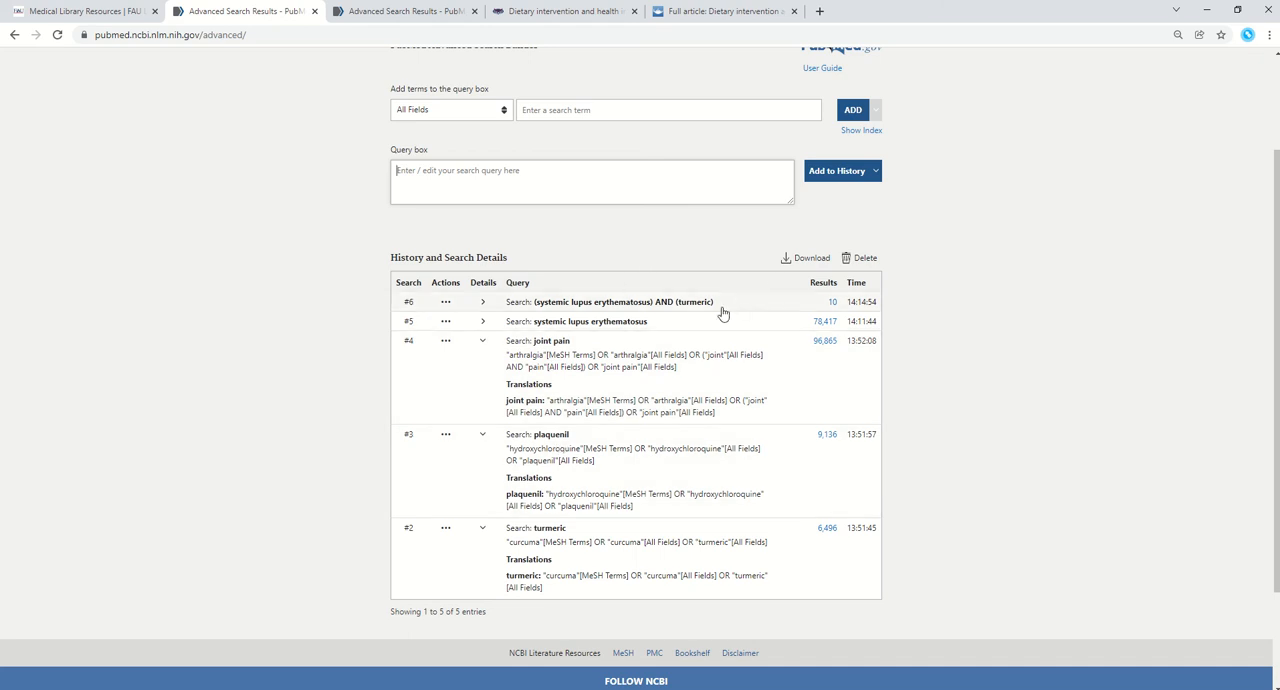
mouse_move(863, 234)
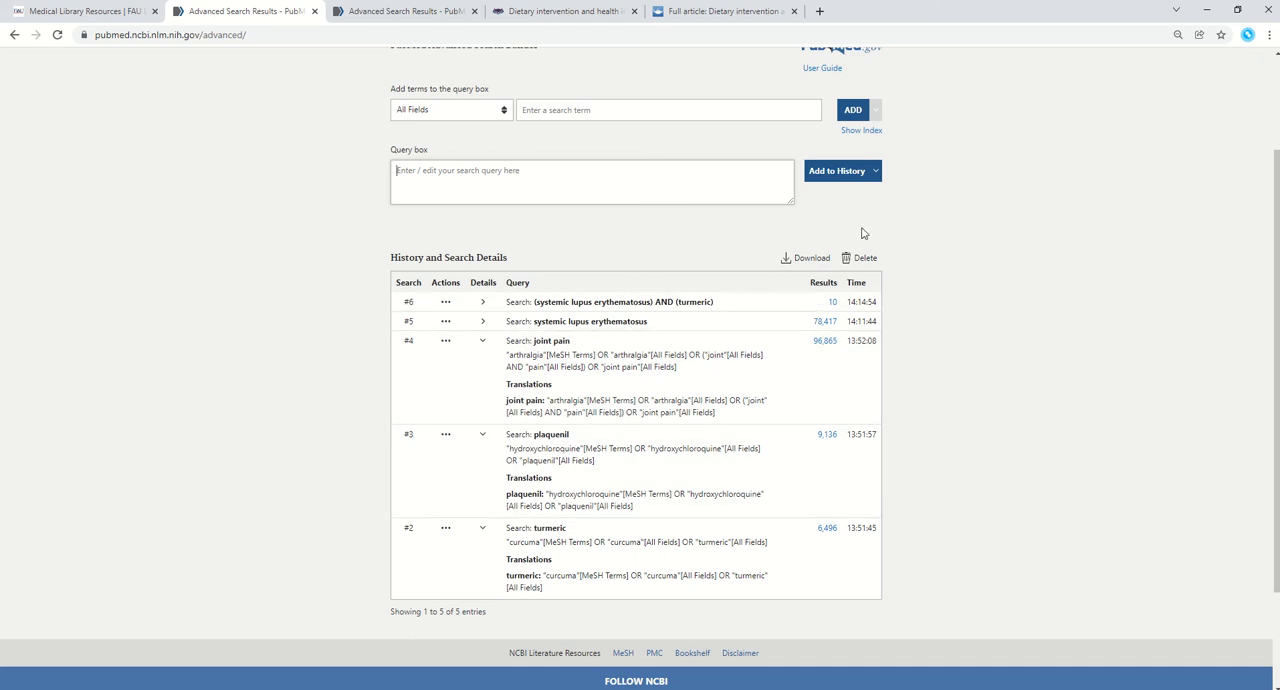
mouse_move(854, 196)
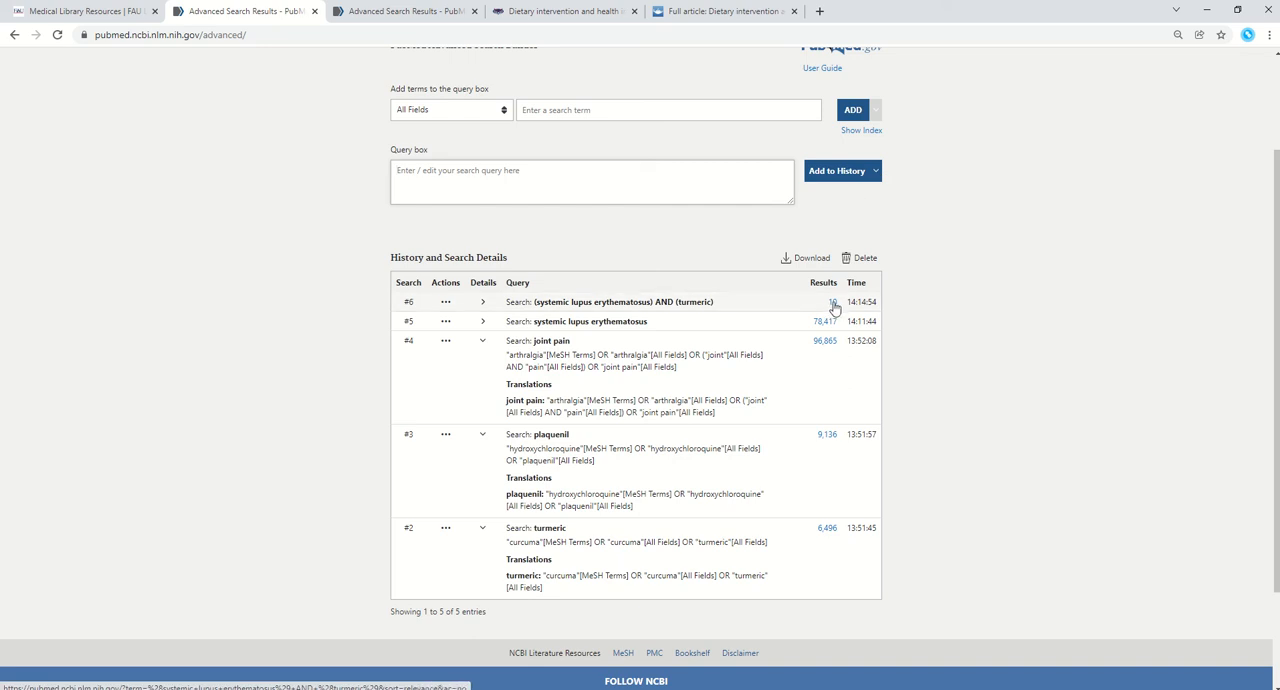
left_click(831, 302)
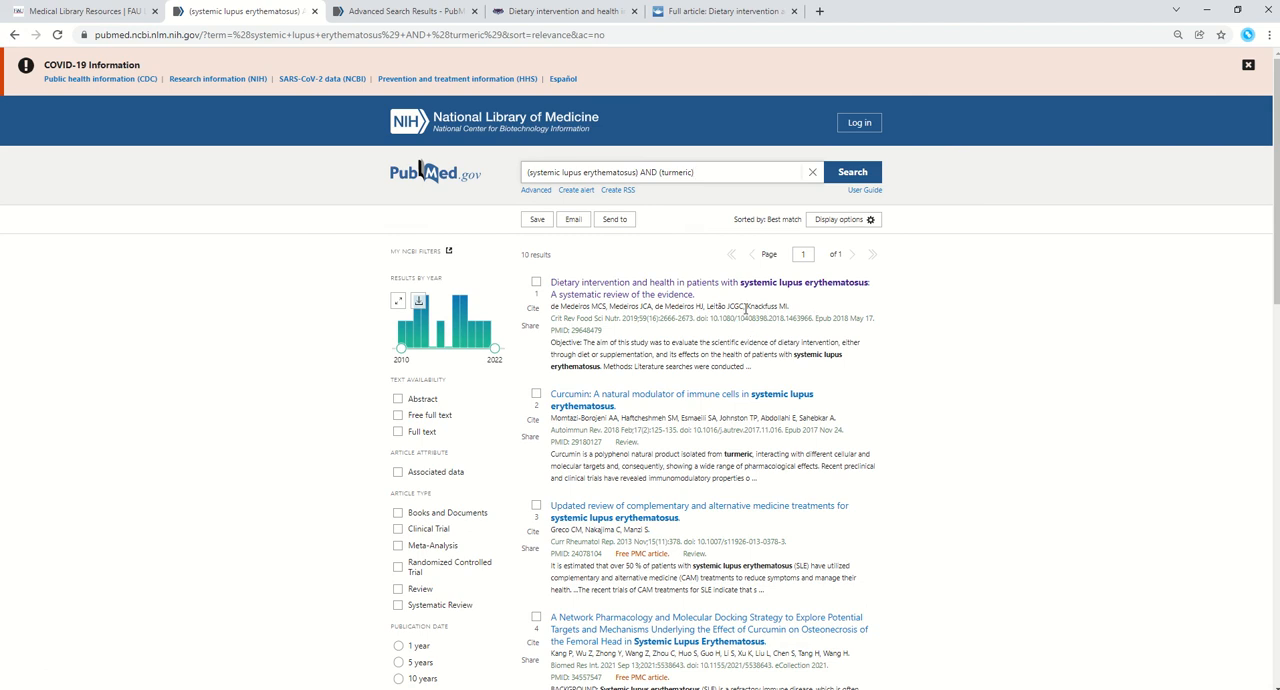
mouse_move(791, 347)
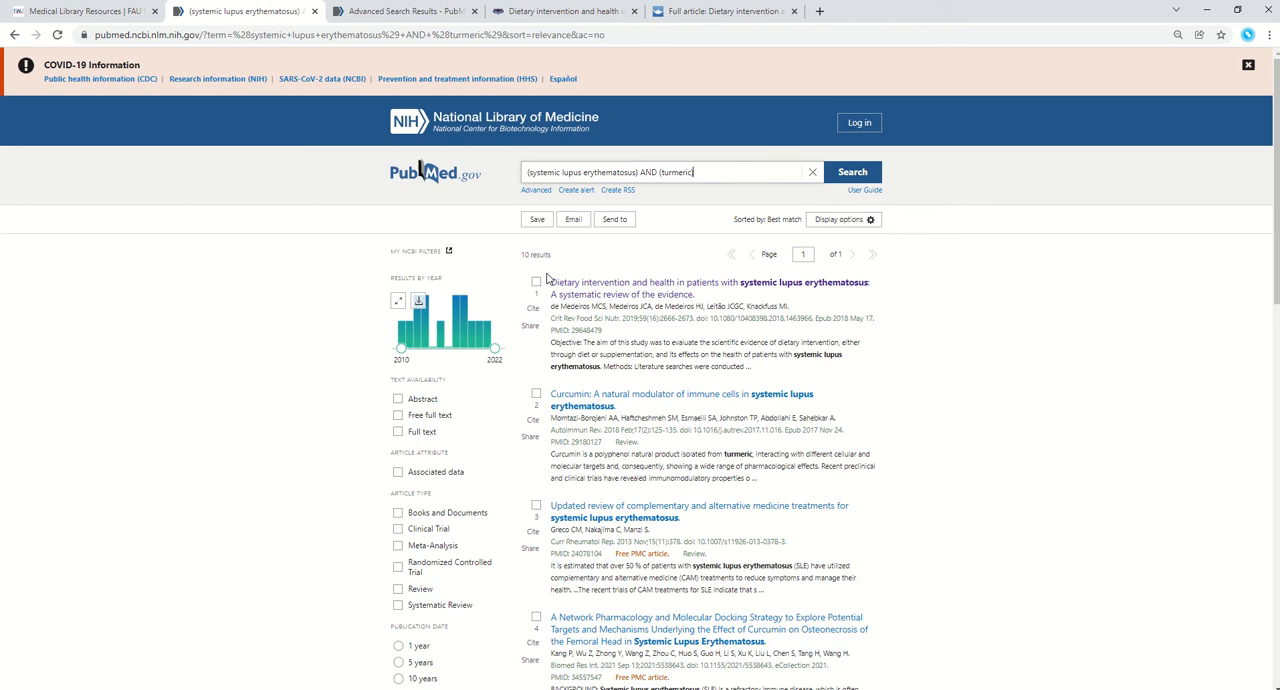
mouse_move(665, 291)
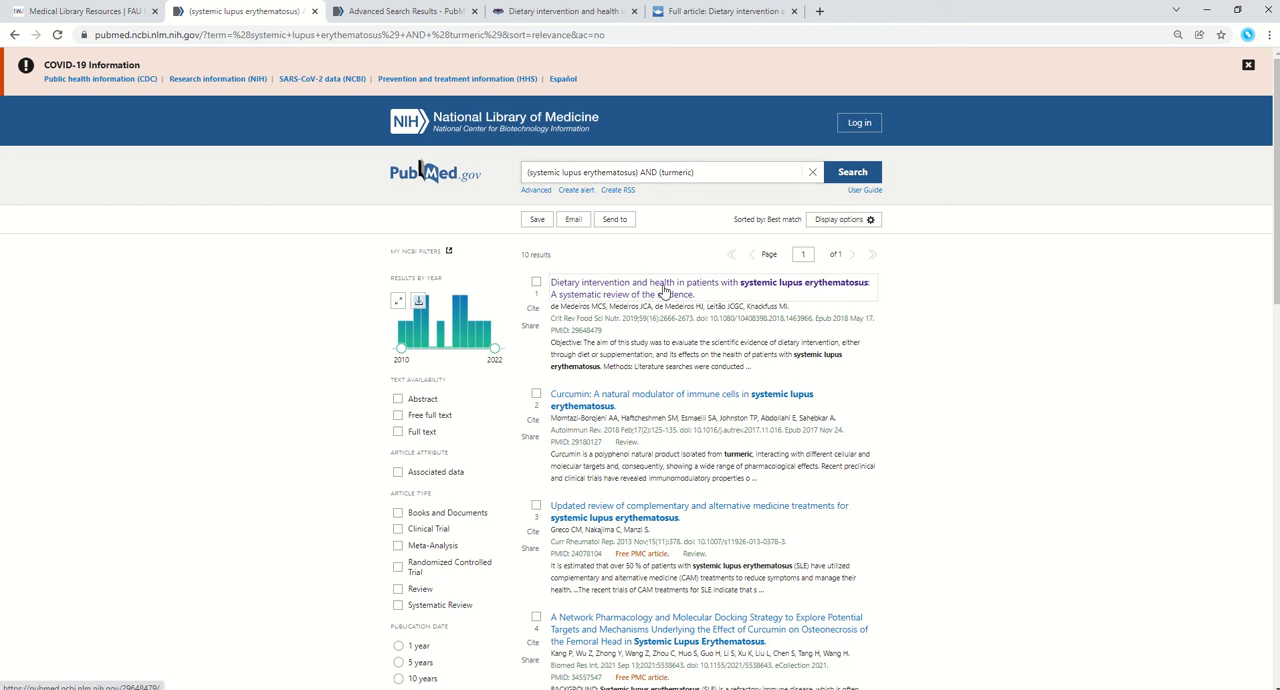
Step: Open the record of the dietary intervention systematic review, the first of the 10 results
left_click(710, 282)
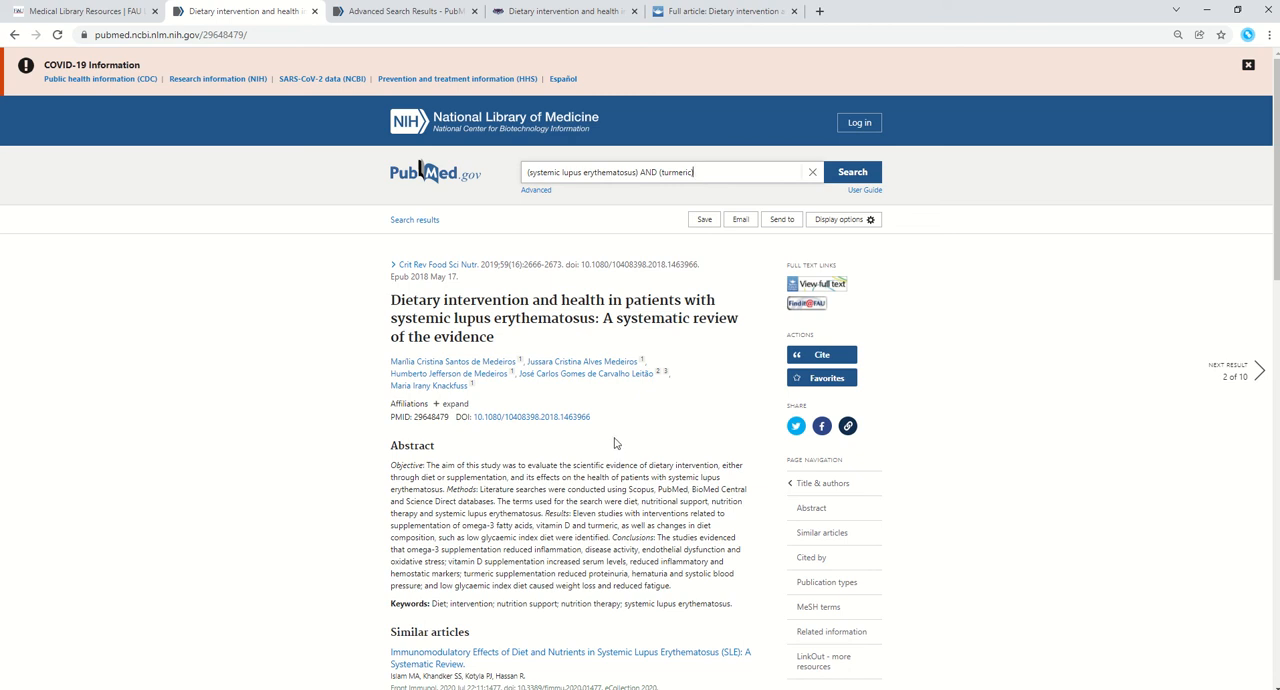
mouse_move(601, 404)
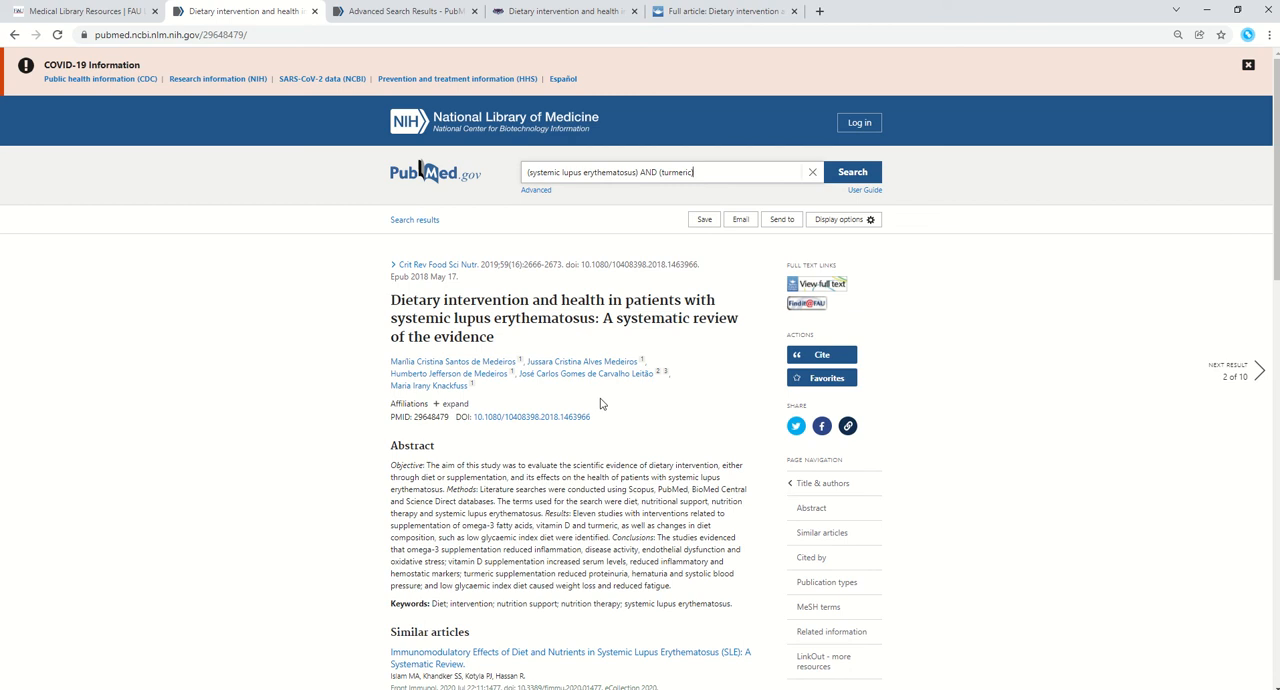
mouse_move(817, 283)
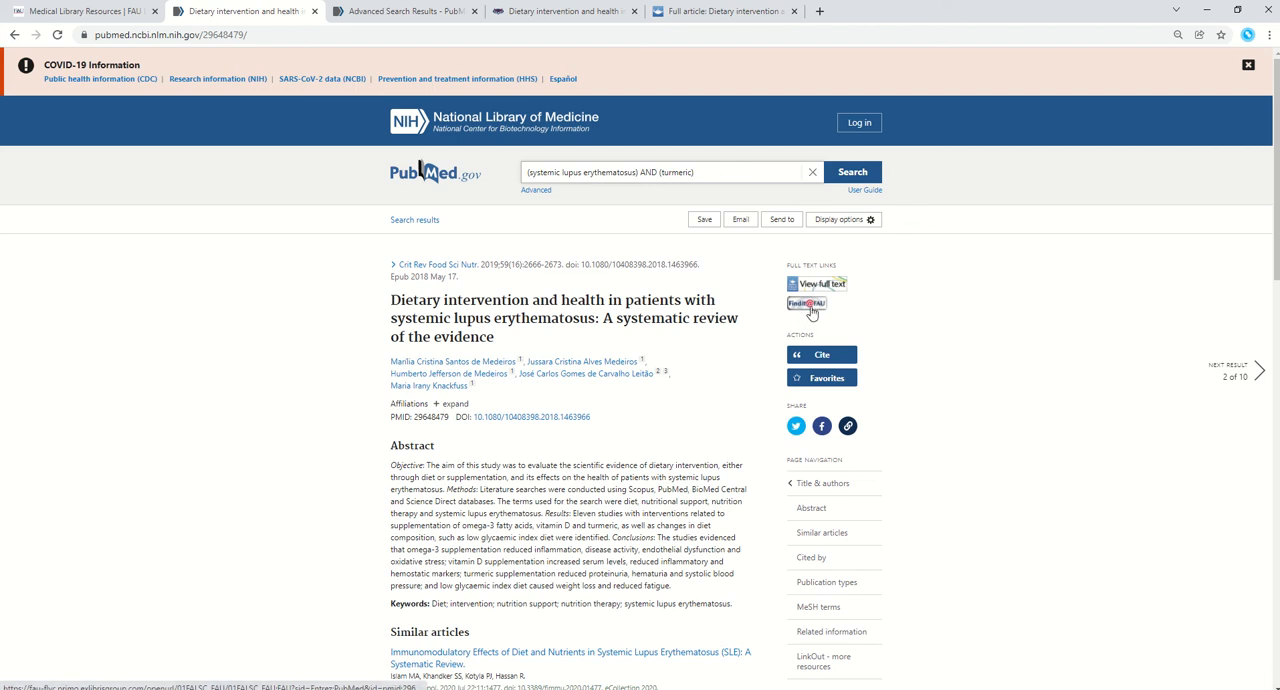
mouse_move(806, 305)
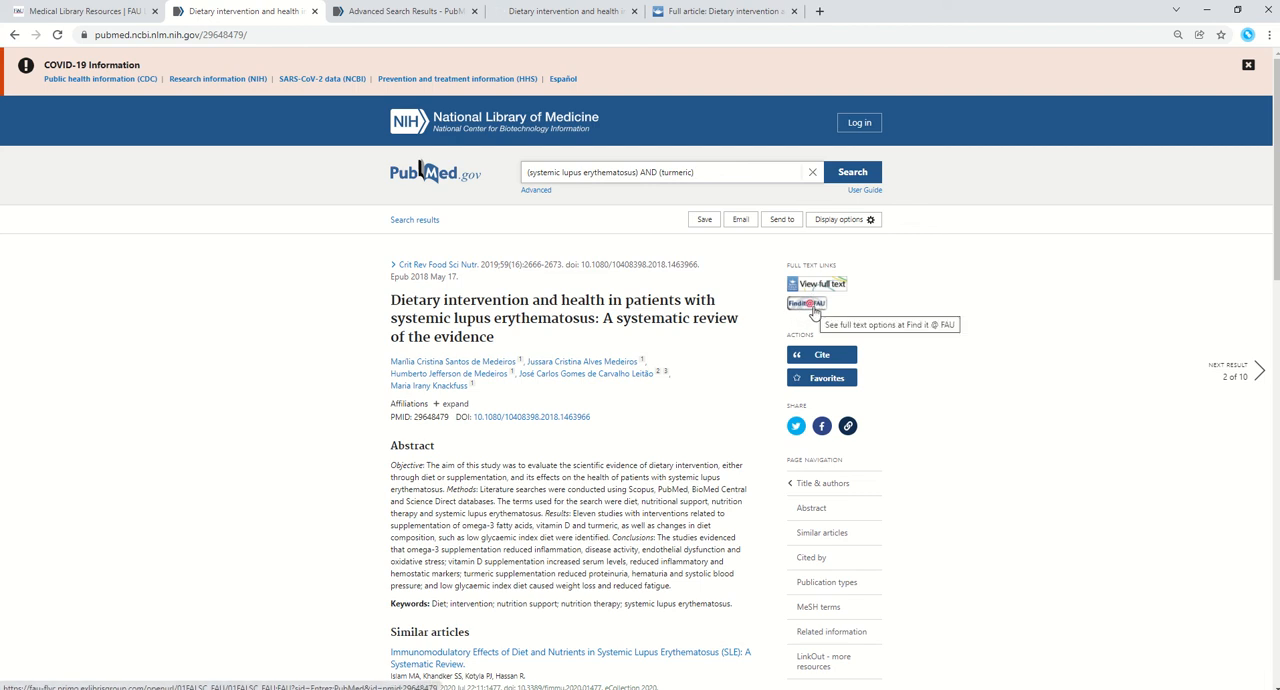
Step: Select the Find it @ FAU full-text link on the review's abstract page
left_click(806, 303)
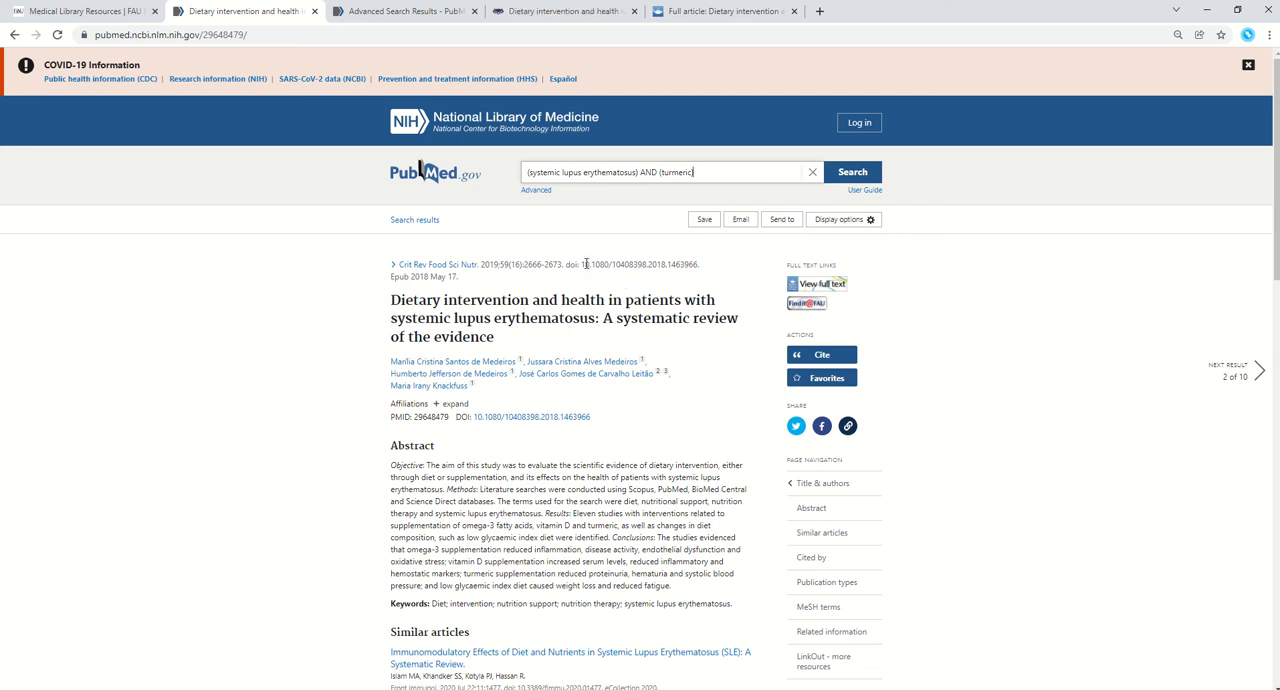
mouse_move(795, 312)
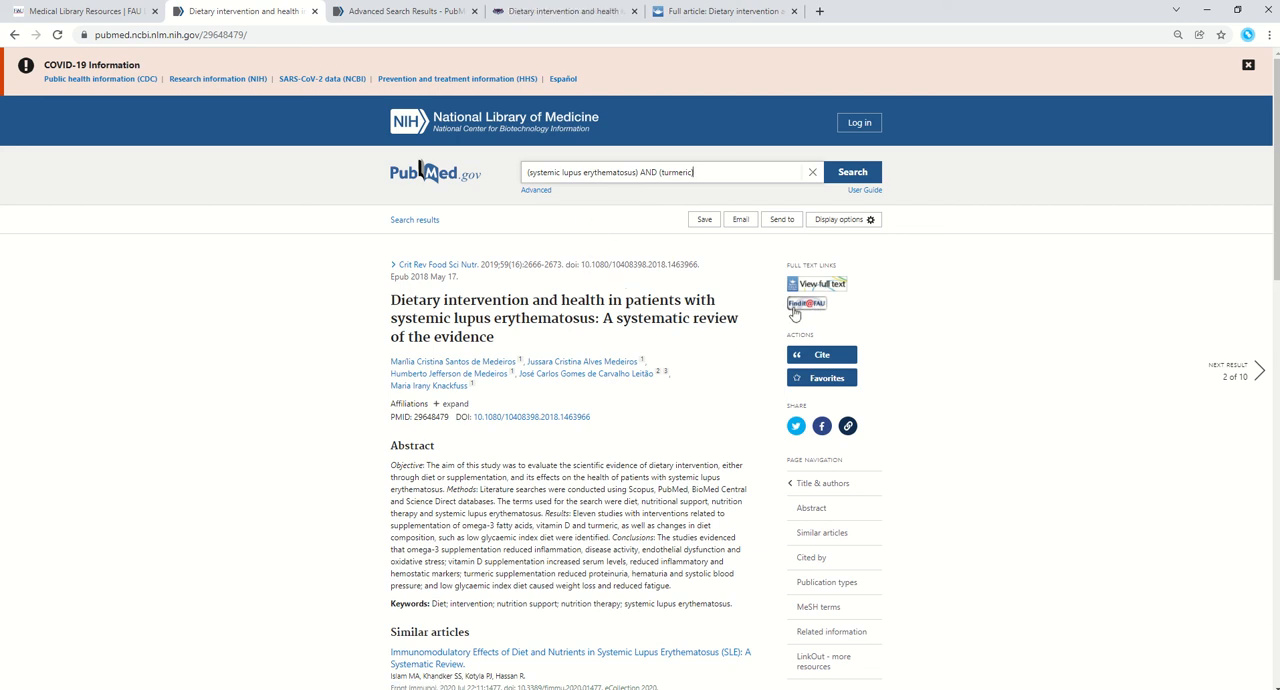
mouse_move(806, 303)
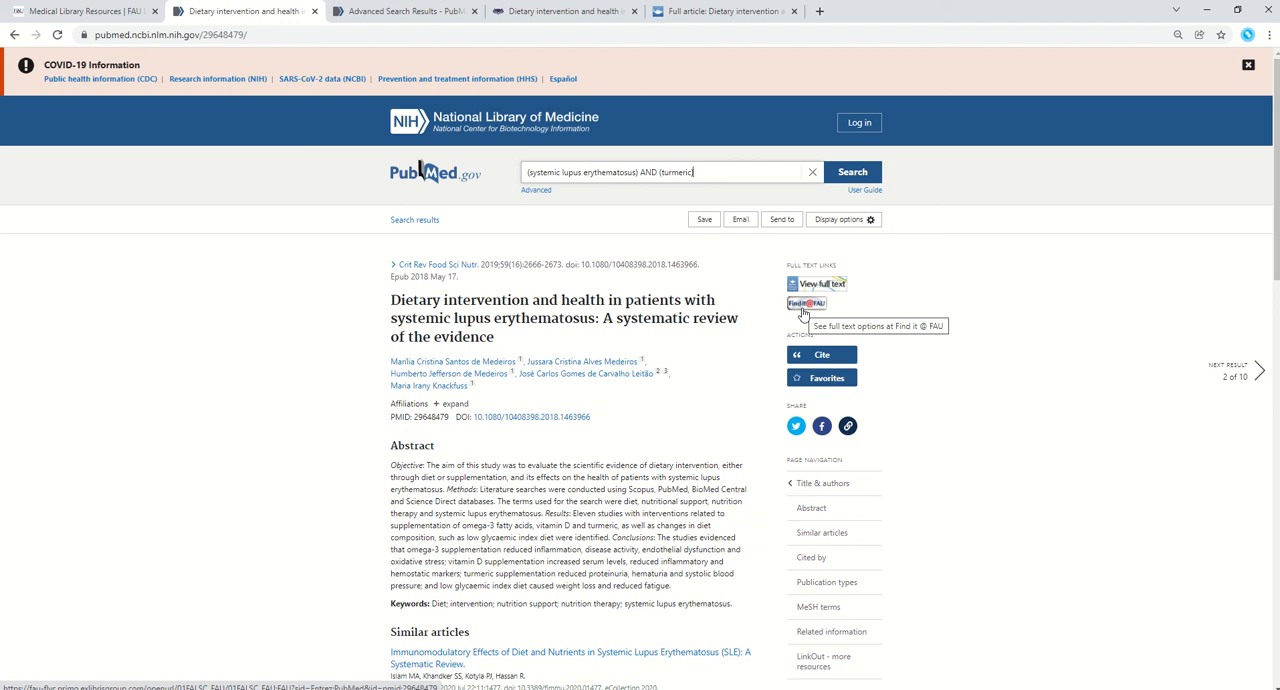
Step: Check full-text access for the review through FAU Libraries' Primo record
left_click(806, 303)
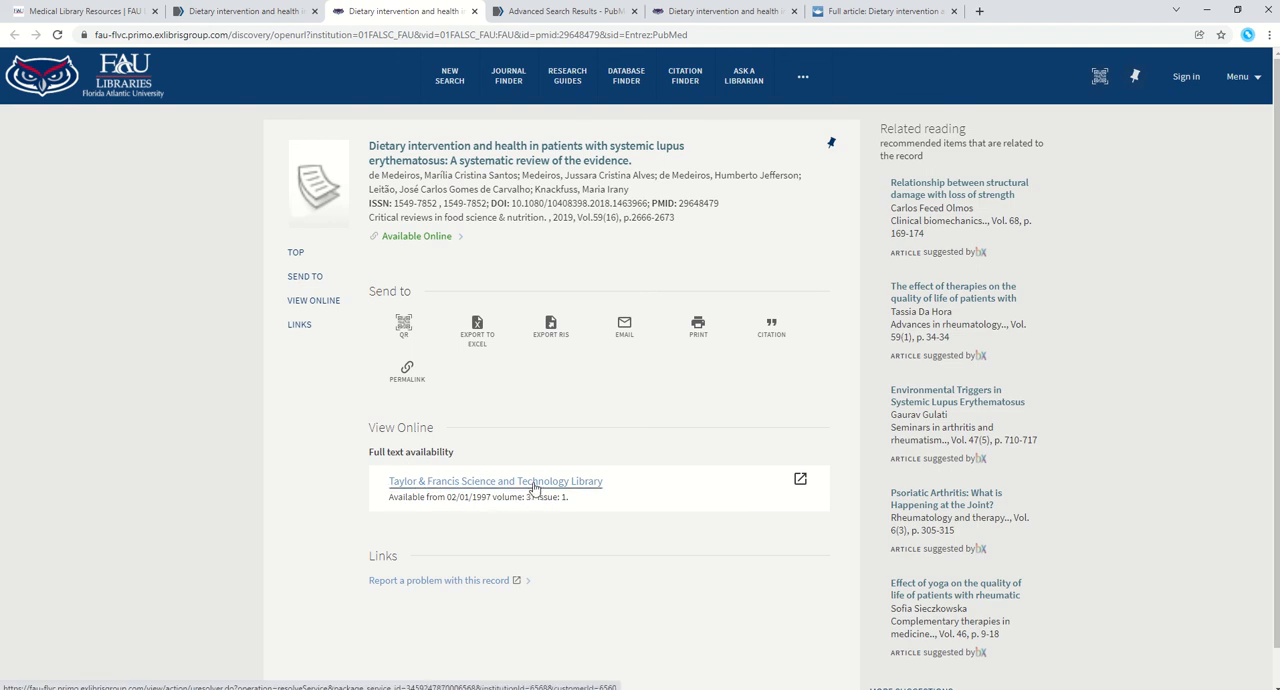
Step: Reach the article on Taylor & Francis Online and view its full-text PDF
left_click(495, 481)
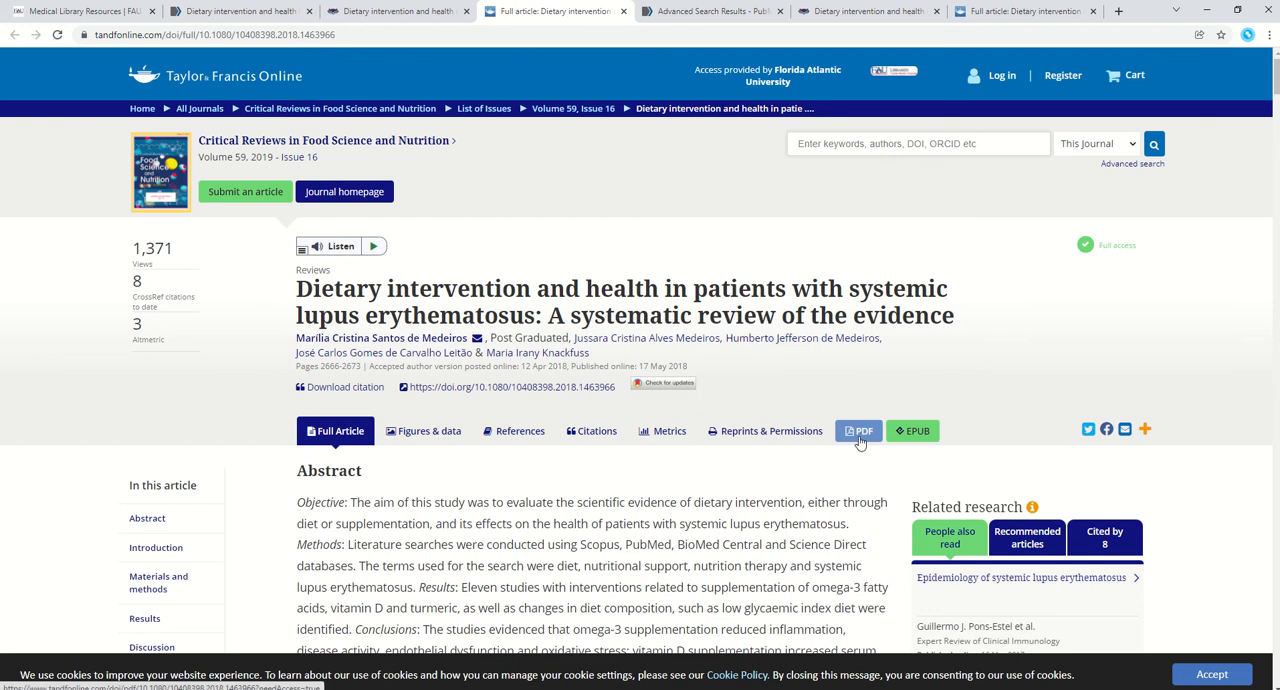
left_click(858, 430)
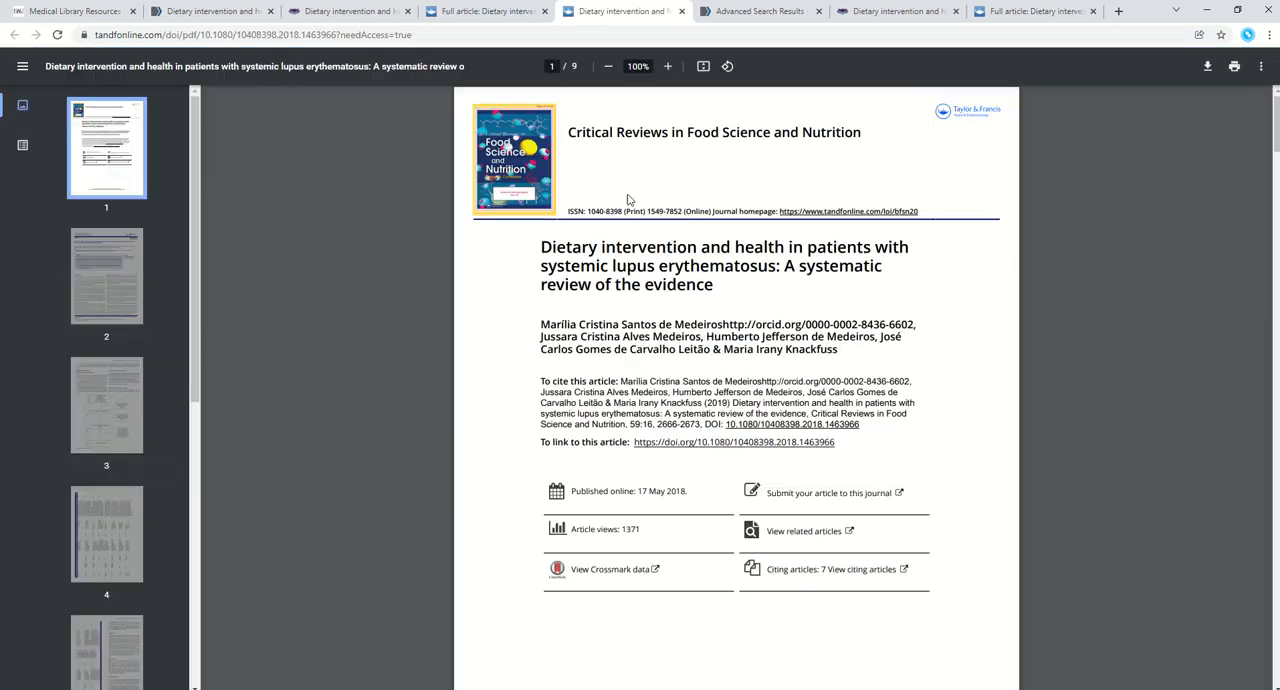
mouse_move(753, 281)
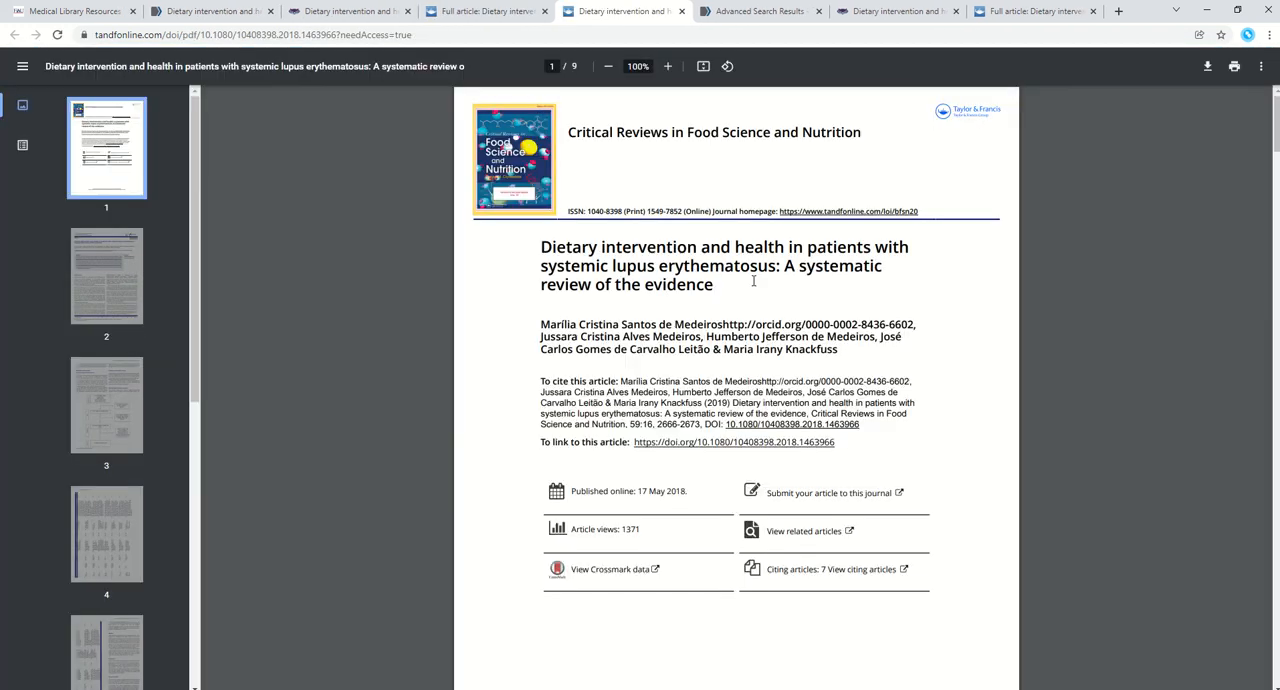